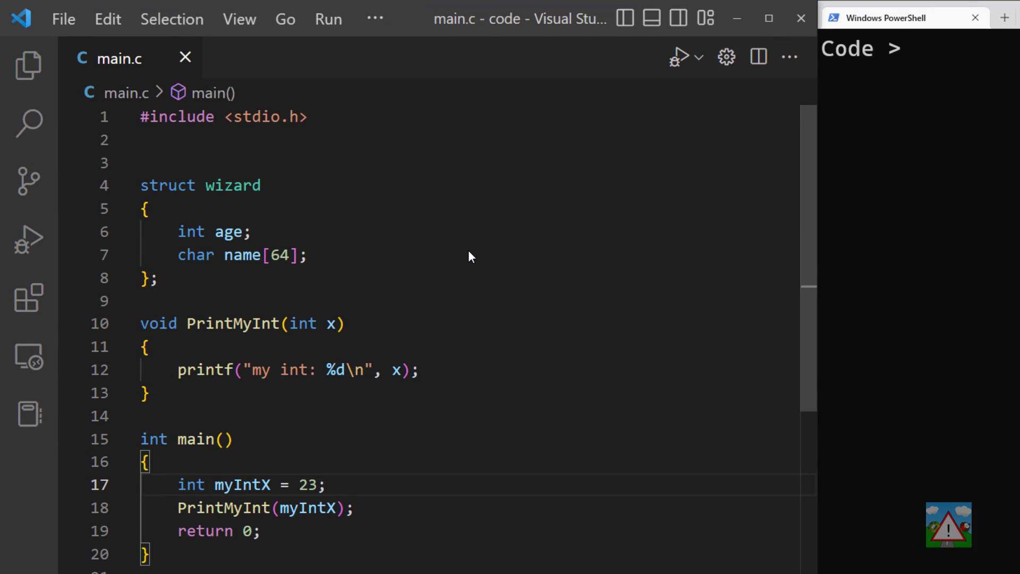
pyautogui.moveTo(172, 193)
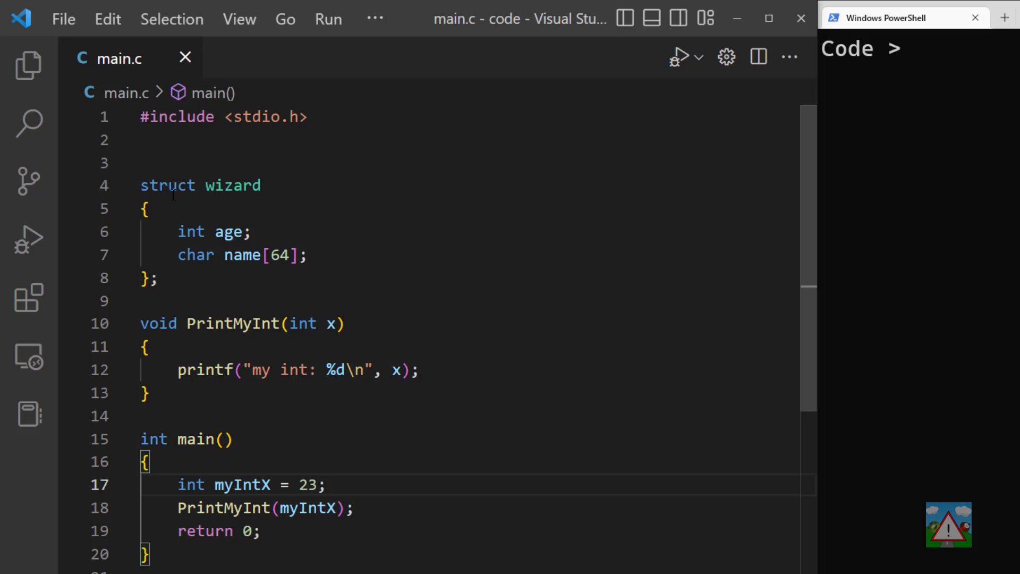
# - Review the struct wizard definition and its age field in main.c
pyautogui.doubleClick(190, 232)
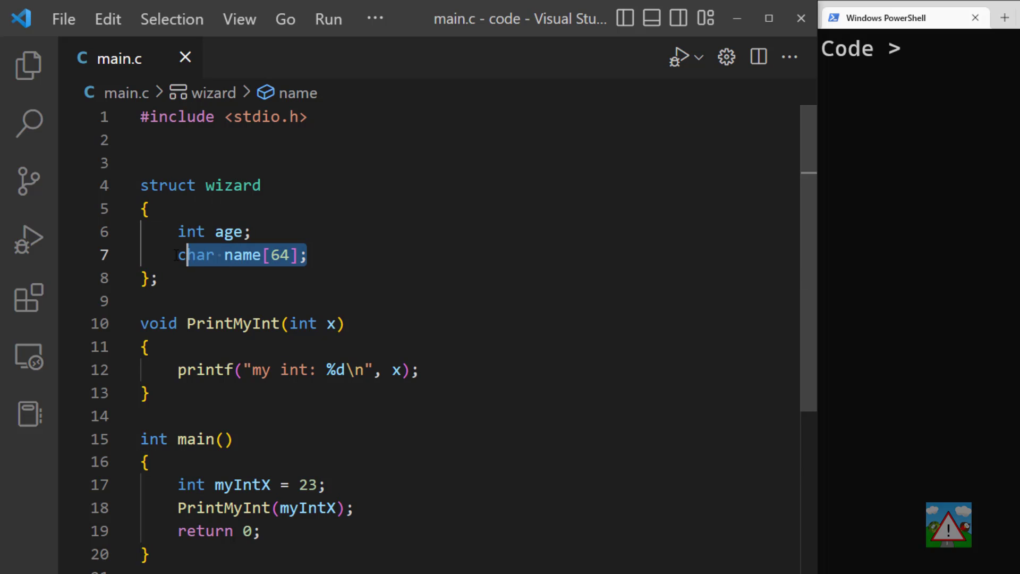
pyautogui.click(251, 232)
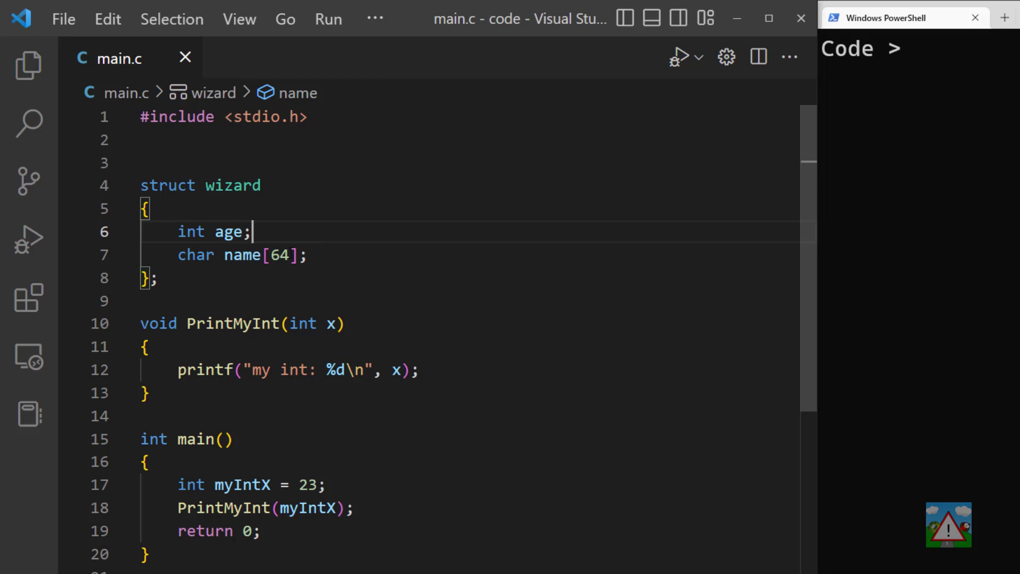
pyautogui.click(150, 392)
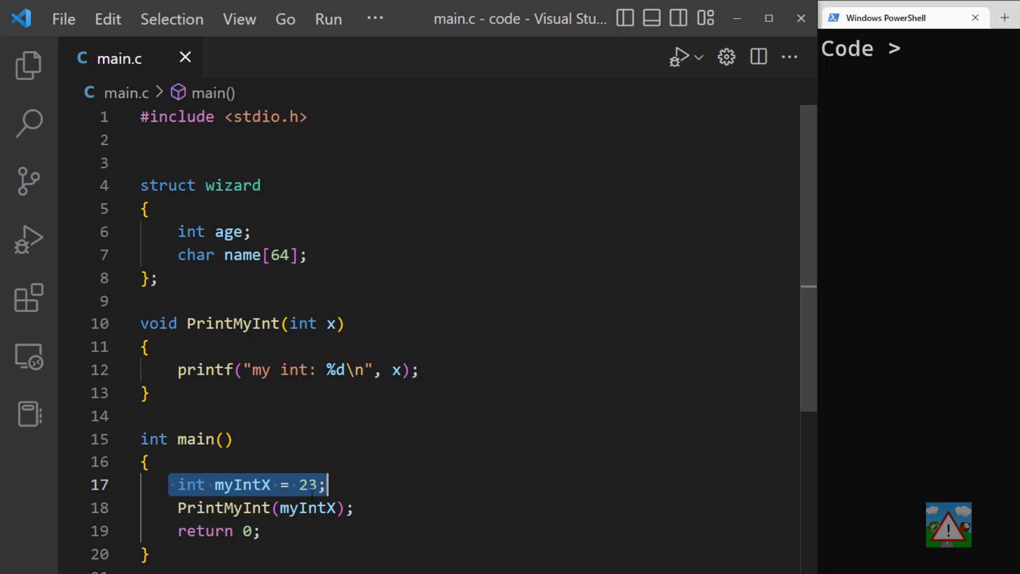
# - Run the compiled .\wiz.exe in PowerShell so it prints my int: 23
pyautogui.click(264, 508)
pyautogui.write('gcc .\\main.c -o wiz')
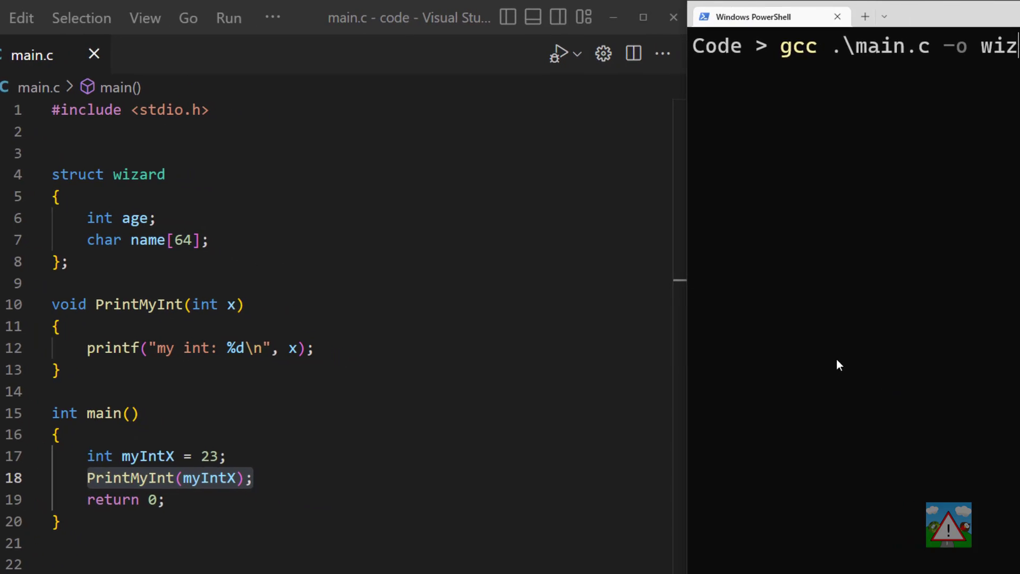
pyautogui.write('.\\wiz.exe')
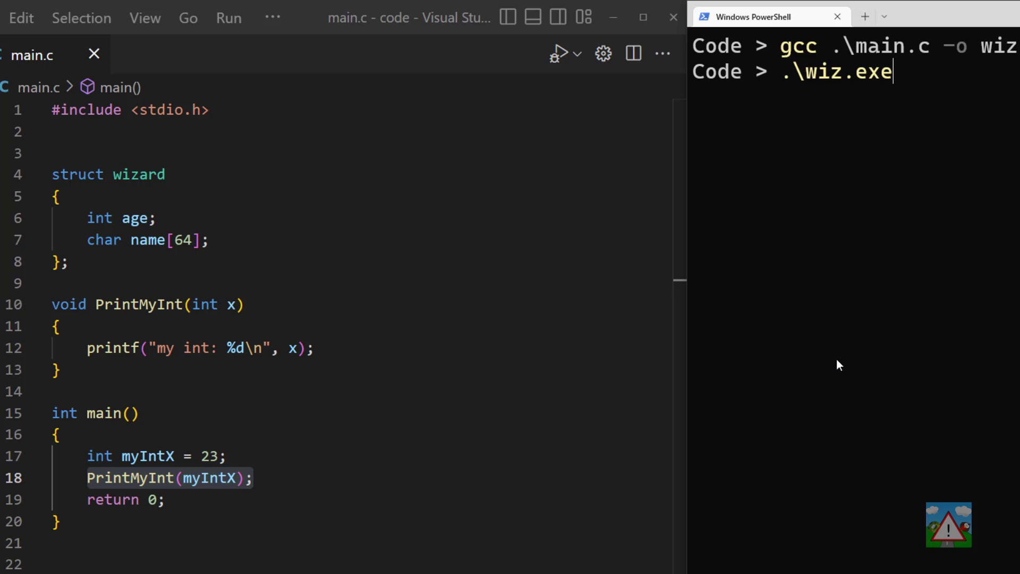
pyautogui.press('Return')
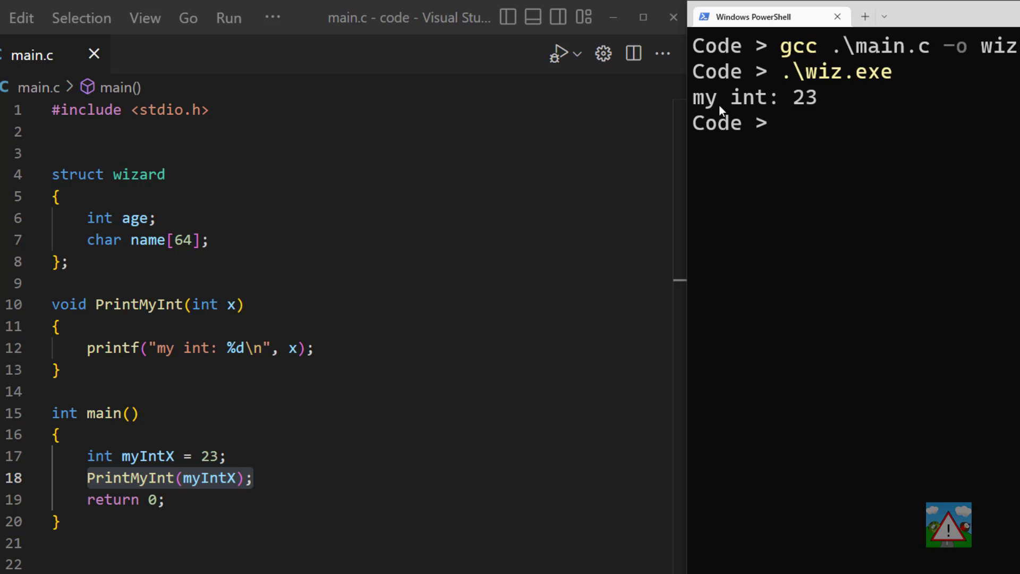
pyautogui.moveTo(799, 107)
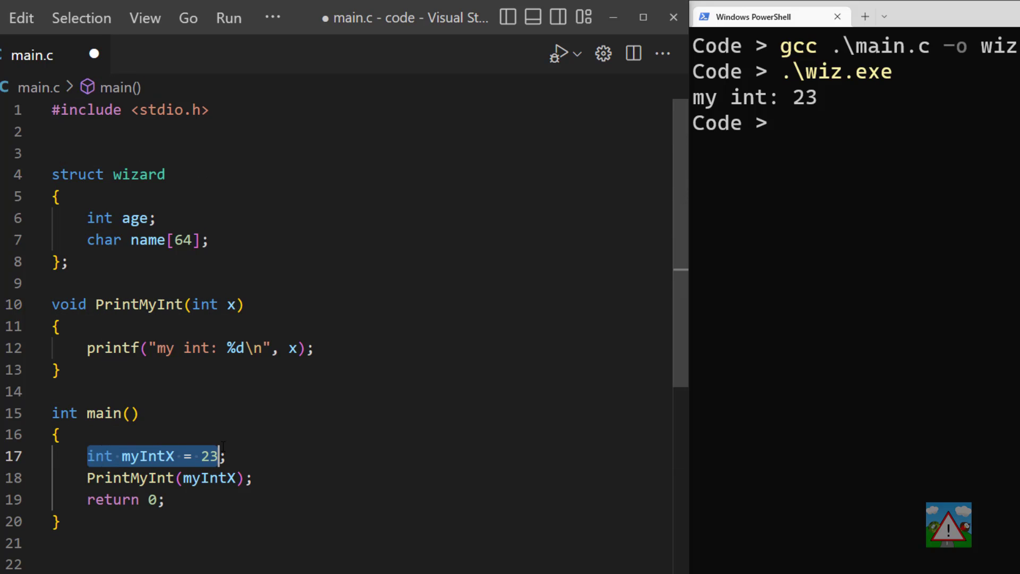
# - Inspect the int myIntX declaration on line 17 and start a new line below it
pyautogui.doubleClick(99, 456)
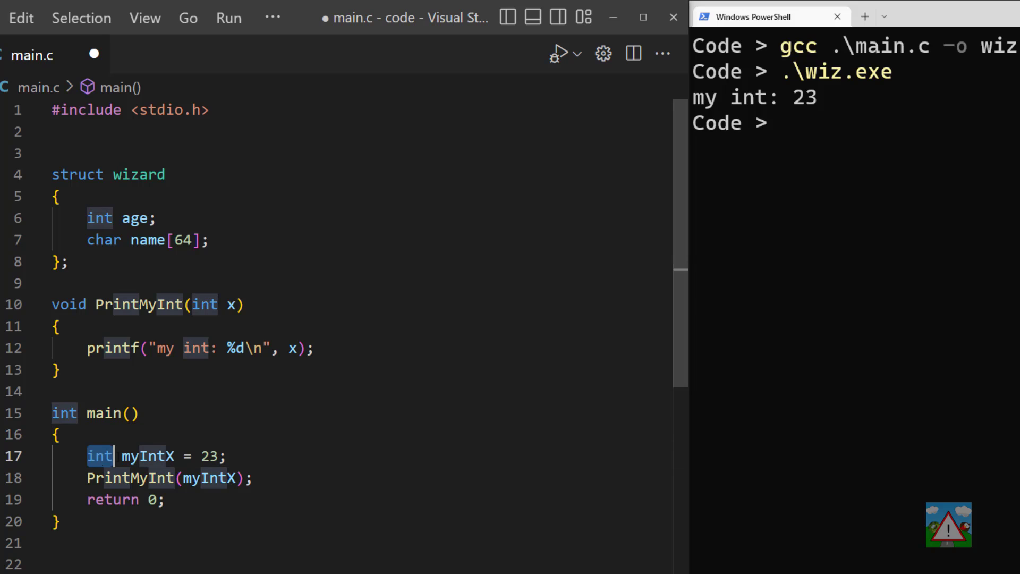
pyautogui.click(130, 413)
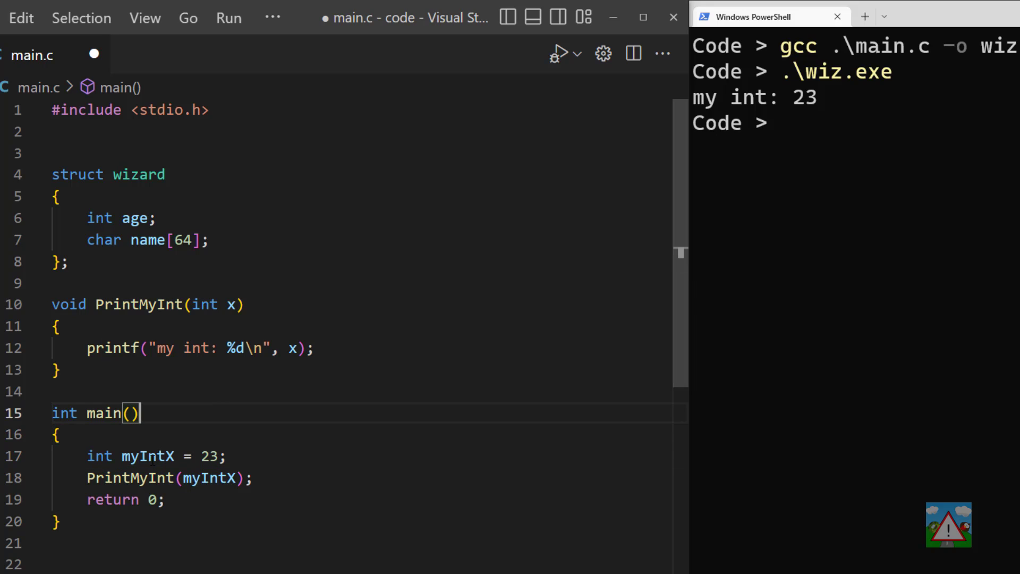
pyautogui.doubleClick(148, 456)
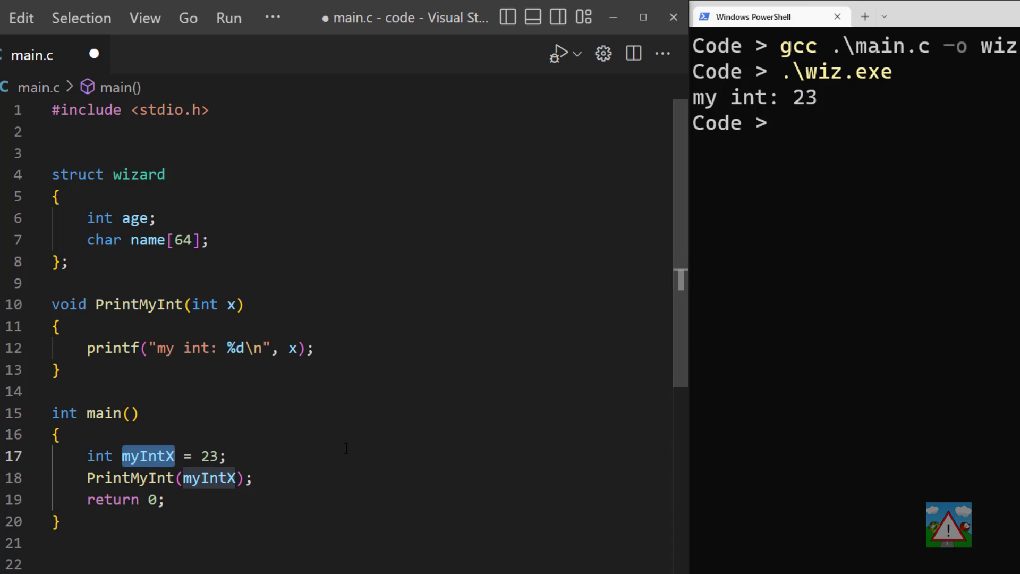
pyautogui.click(175, 456)
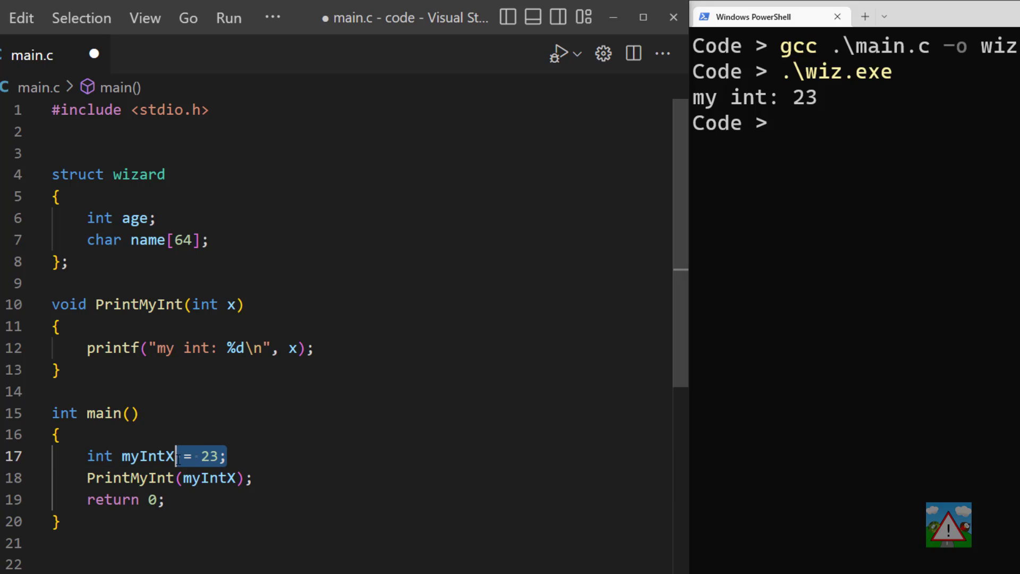
pyautogui.moveTo(209, 455)
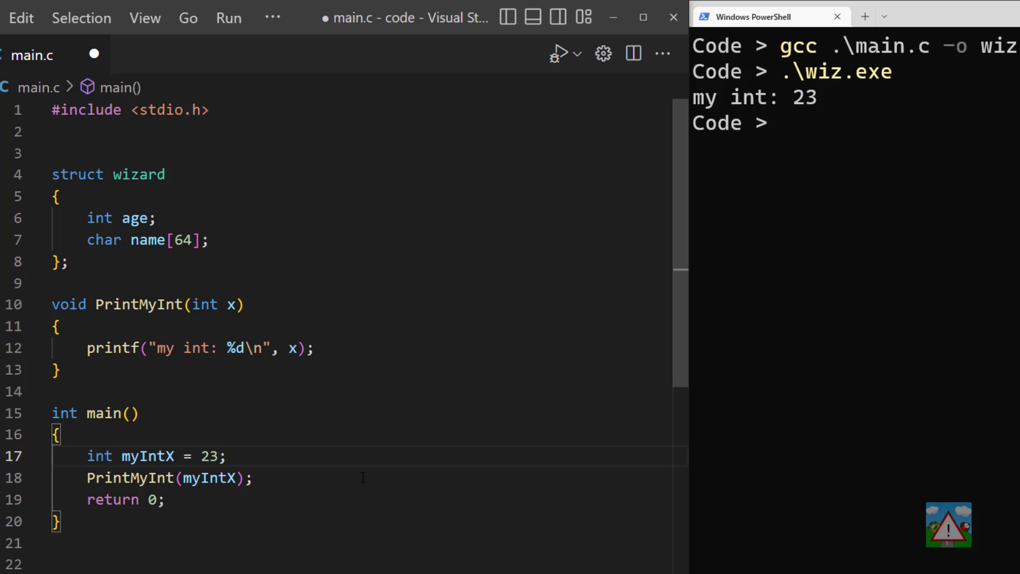
pyautogui.press('Enter')
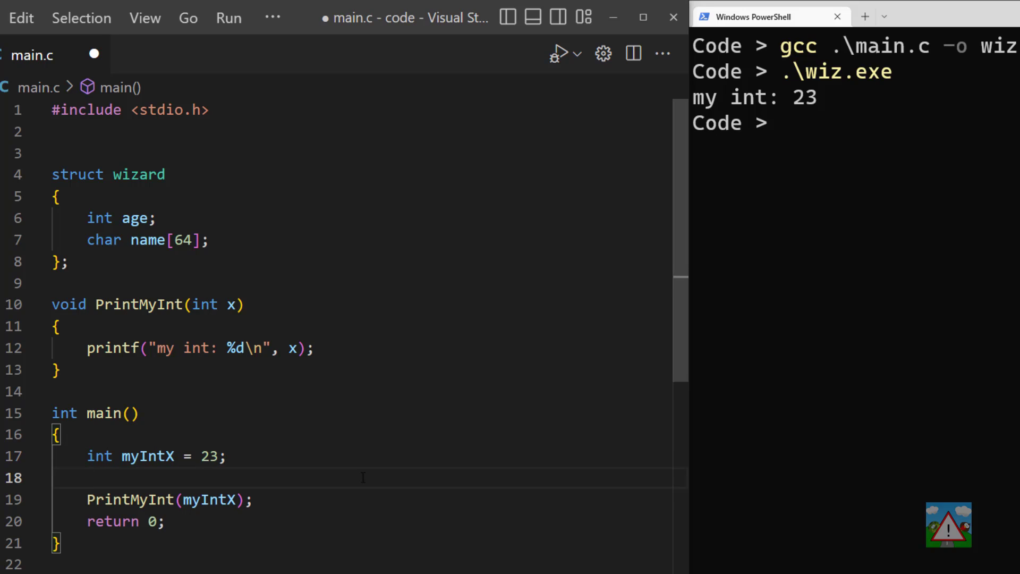
# - Declare wizard w1 = { age: 12, name: "Gandalf" }; in main
pyautogui.write('wizard')
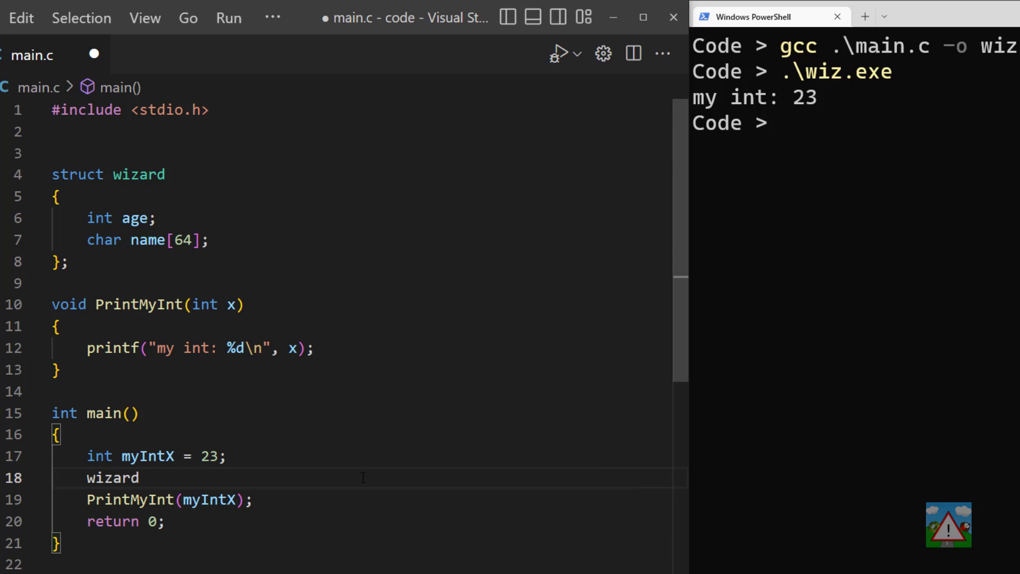
pyautogui.write('w1 =')
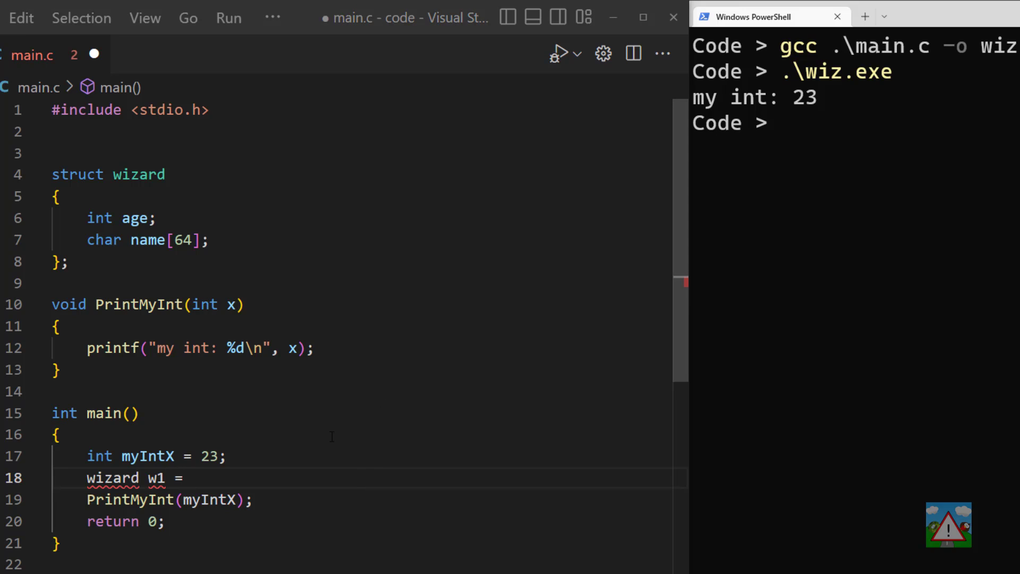
pyautogui.write('{ age: 12, name: "Gandalf" };')
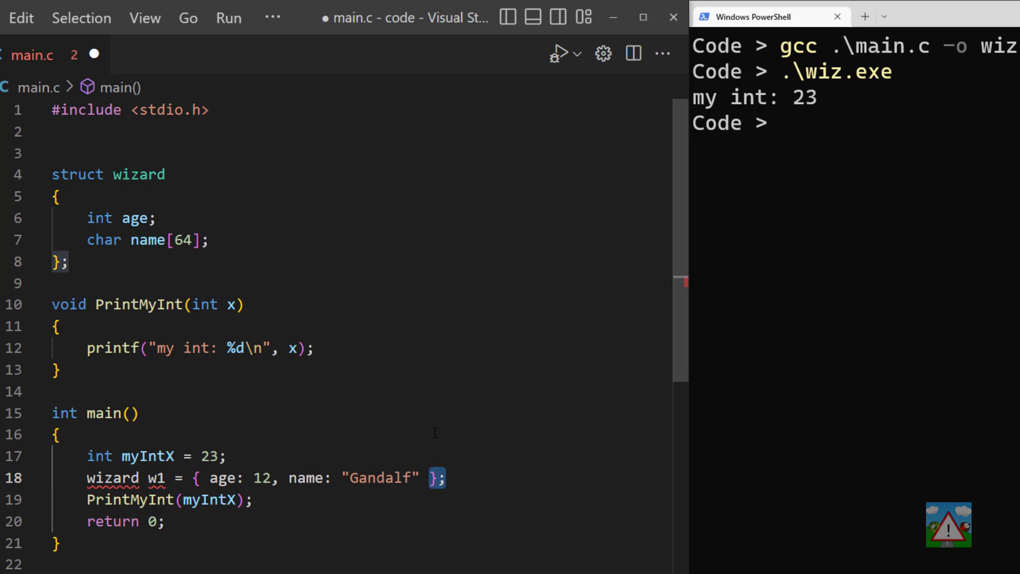
# - Examine the new w1 line where wizard is used as a type and flagged with errors
pyautogui.doubleClick(223, 477)
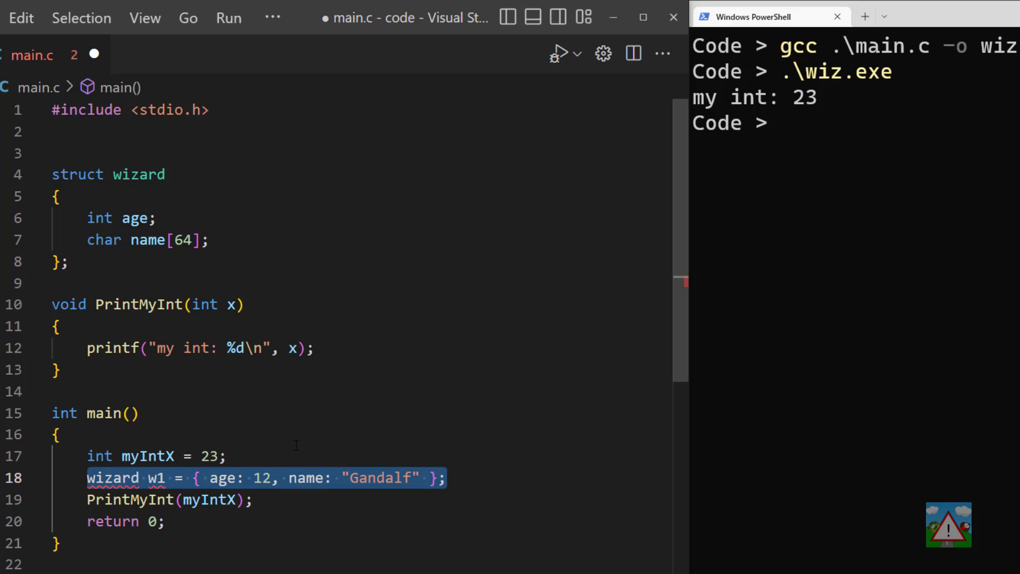
pyautogui.click(59, 433)
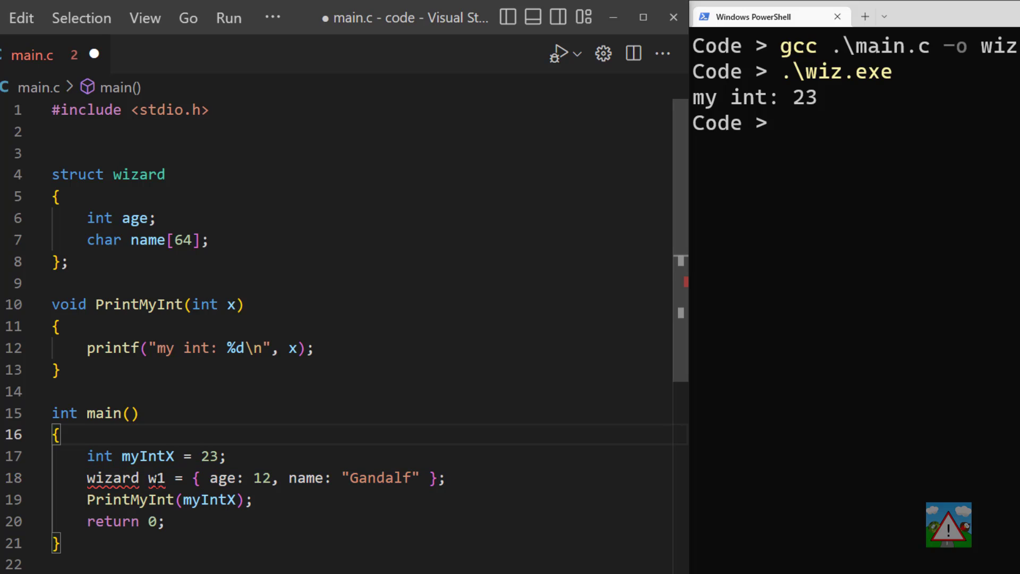
pyautogui.click(448, 477)
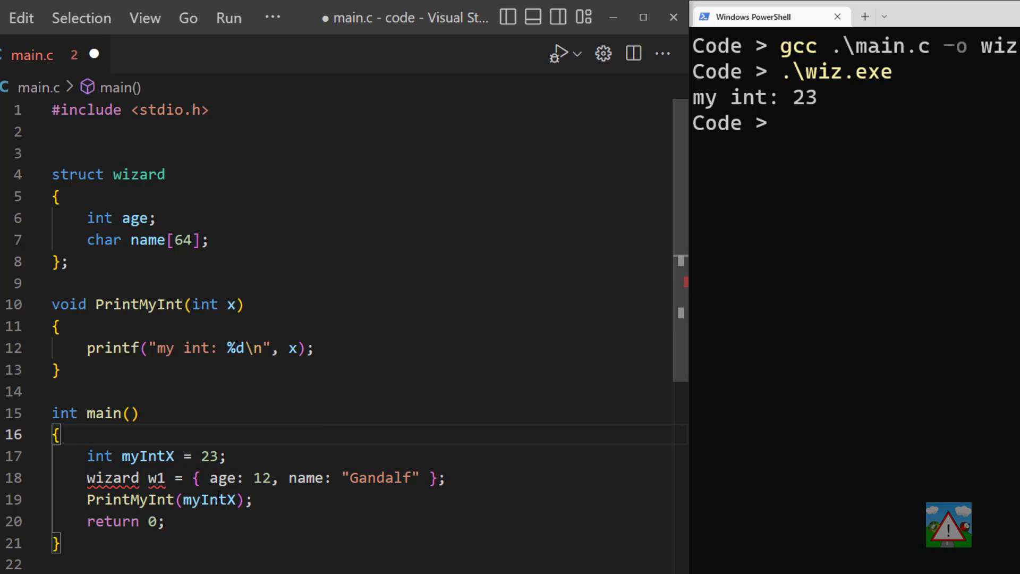
pyautogui.doubleClick(112, 477)
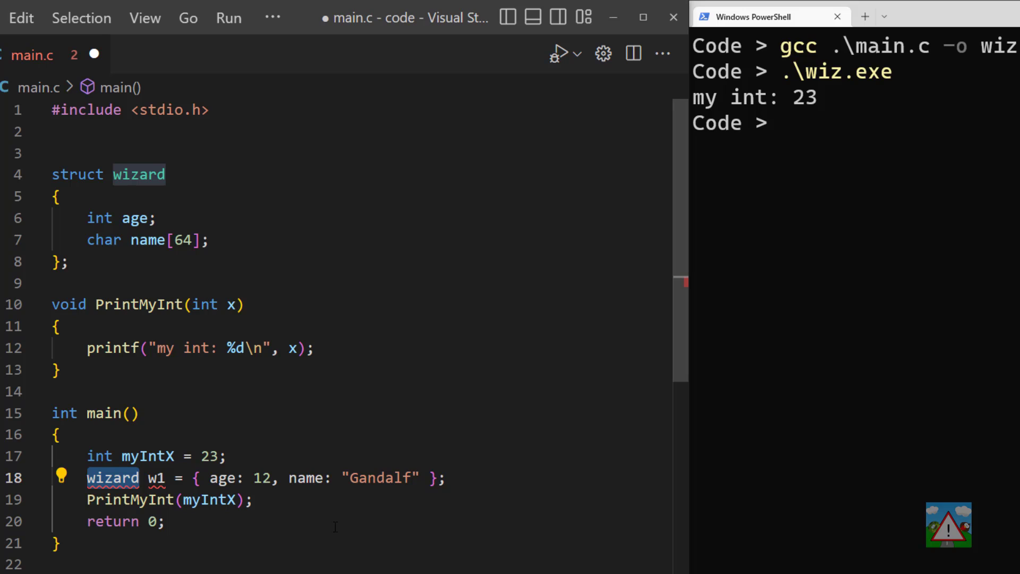
pyautogui.moveTo(720, 431)
pyautogui.write('gcc .\\main.c -o wiz')
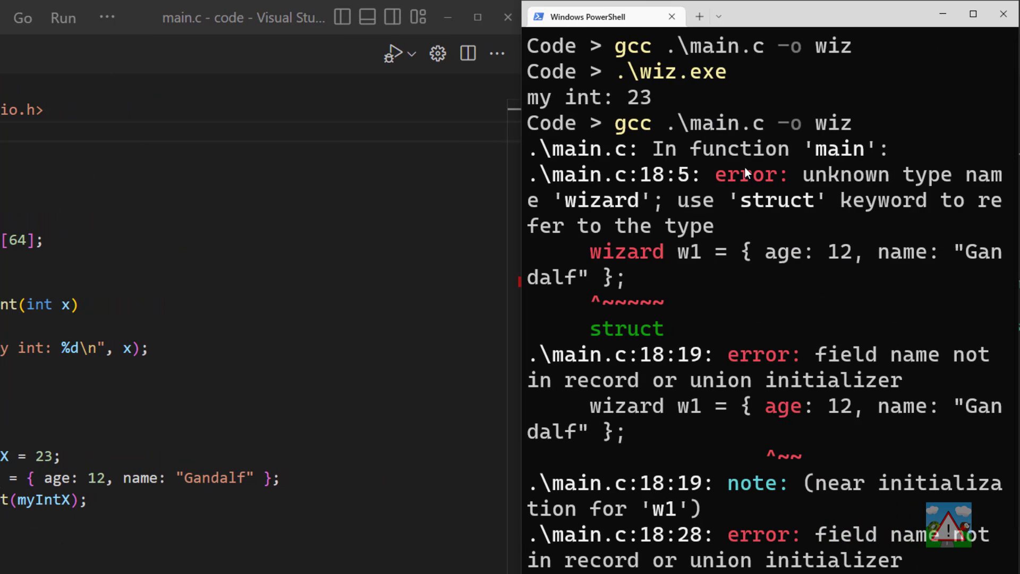
pyautogui.moveTo(667, 279)
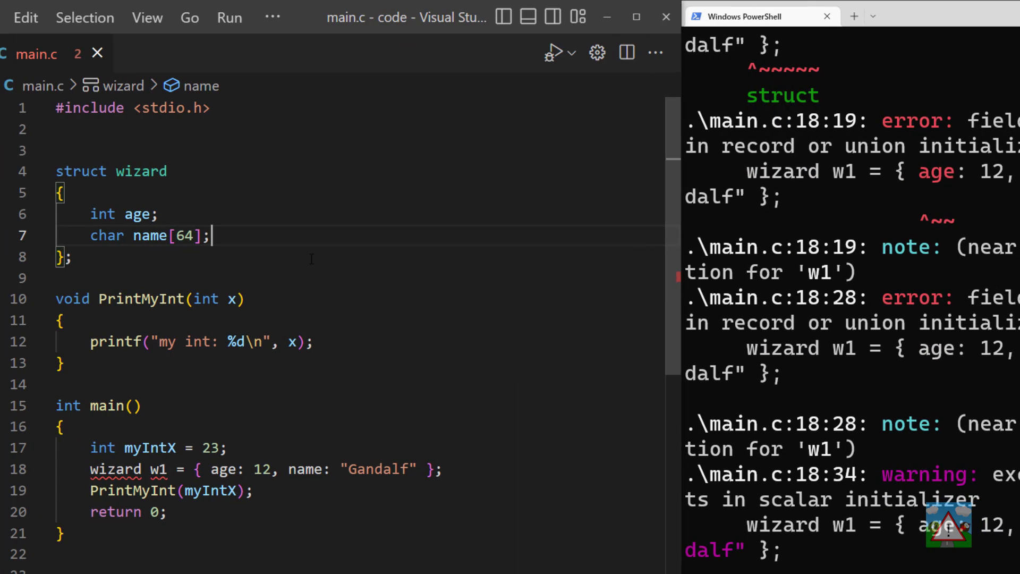
# - Return to the code in Visual Studio Code to inspect the struct after the compile errors
pyautogui.doubleClick(140, 171)
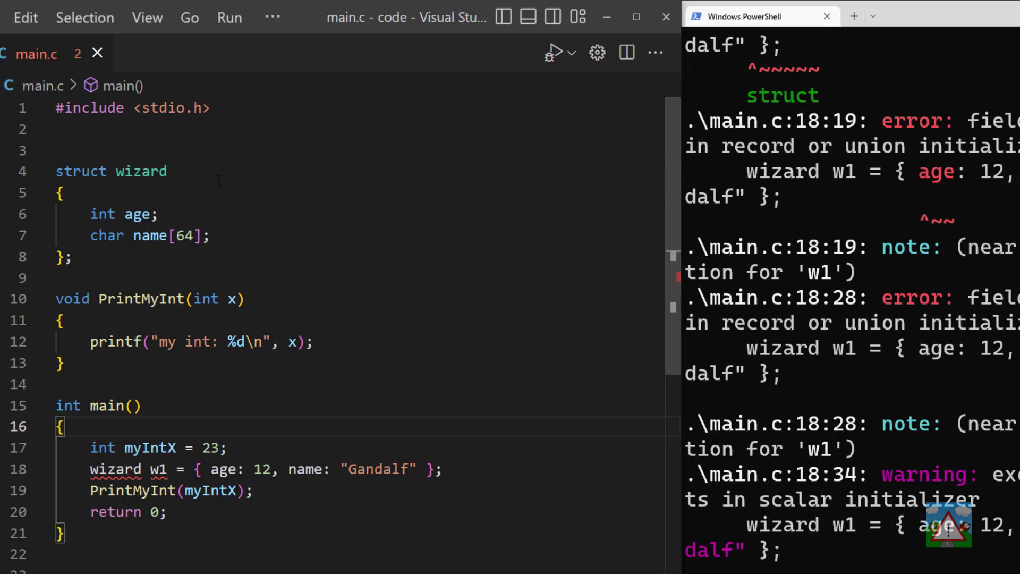
pyautogui.moveTo(115, 469)
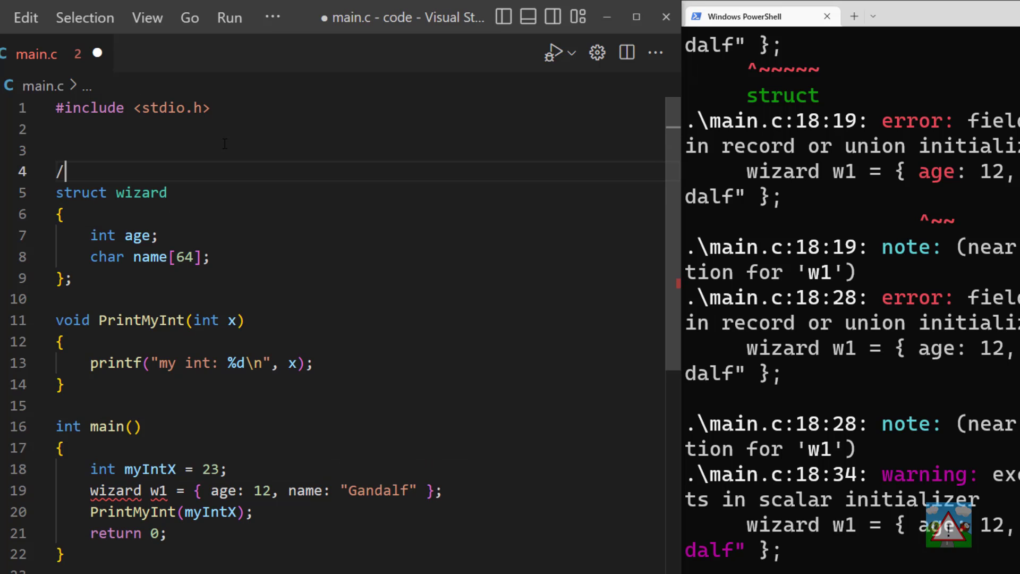
# - Annotate and compare the struct wizard declaration and its full type name
pyautogui.write('/int')
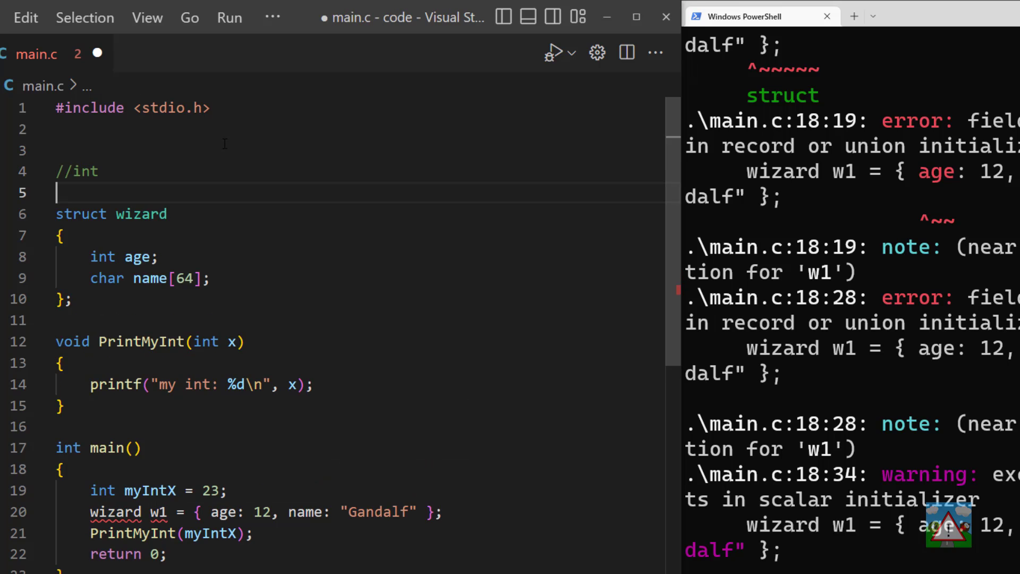
pyautogui.write('// char')
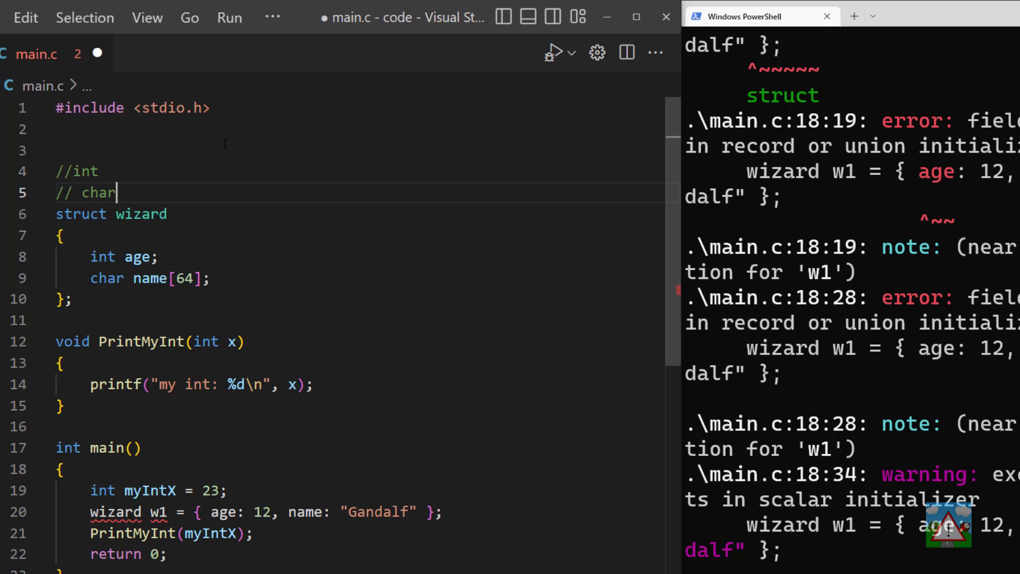
pyautogui.click(98, 170)
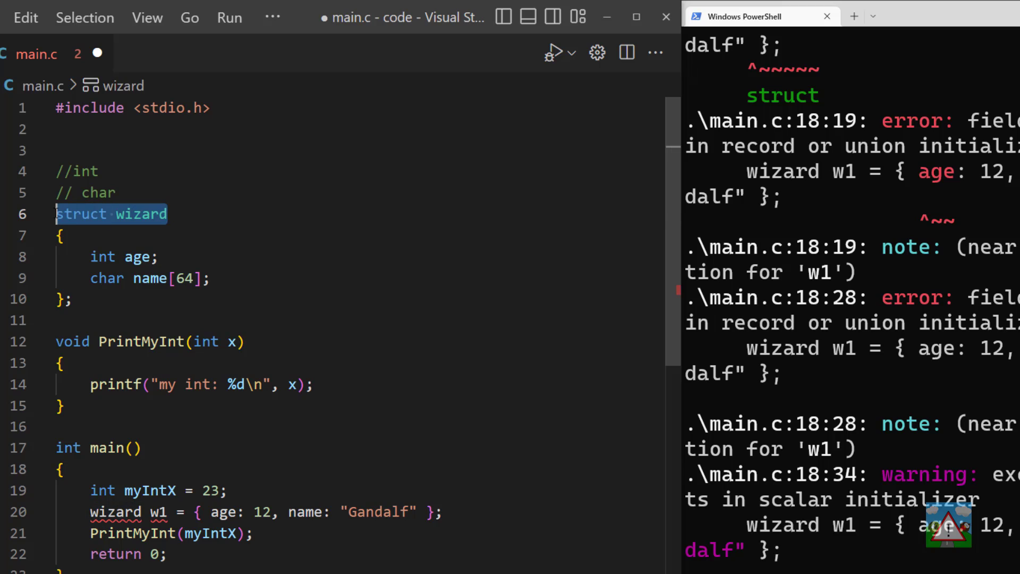
pyautogui.click(91, 171)
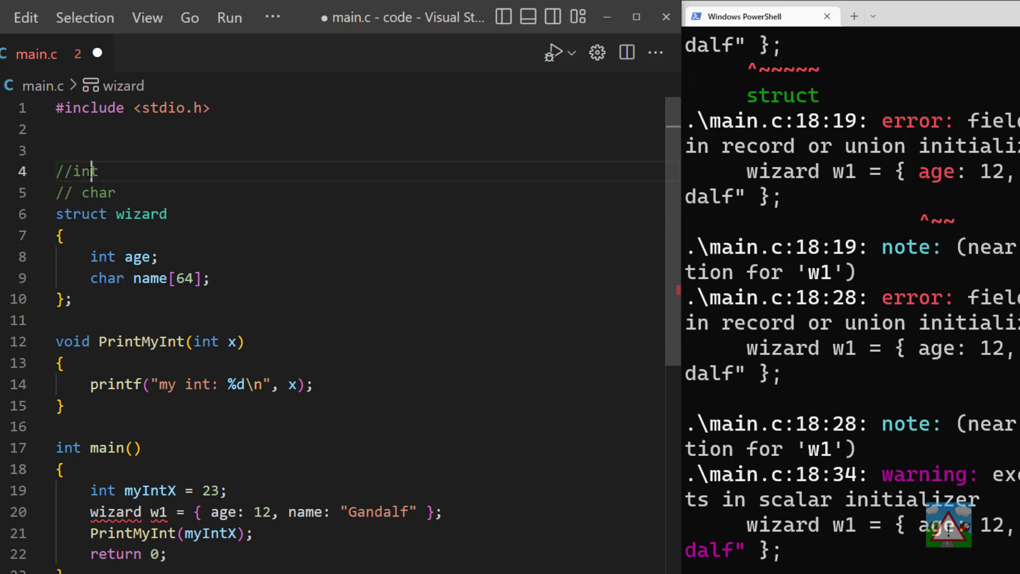
pyautogui.doubleClick(111, 213)
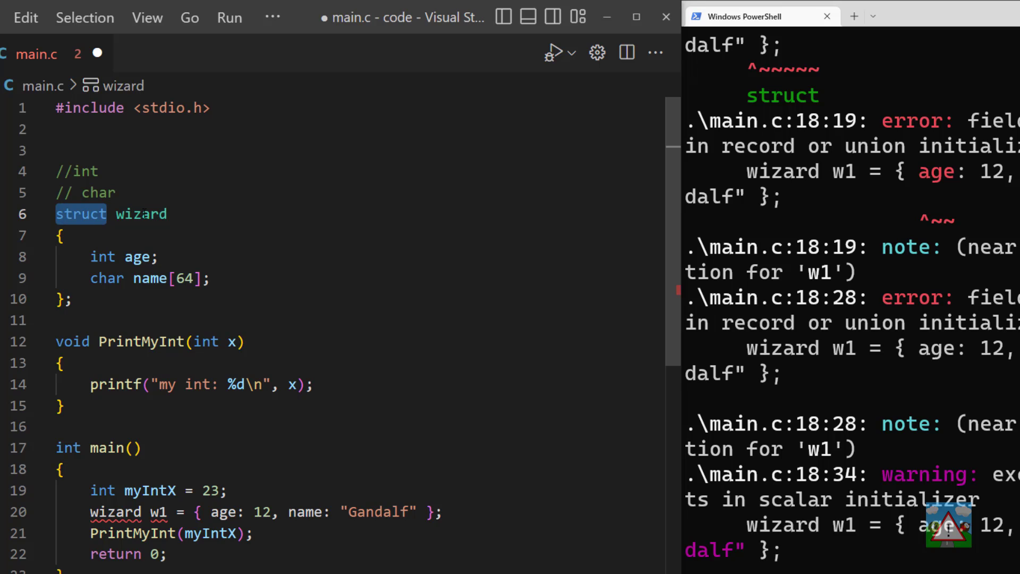
pyautogui.click(167, 213)
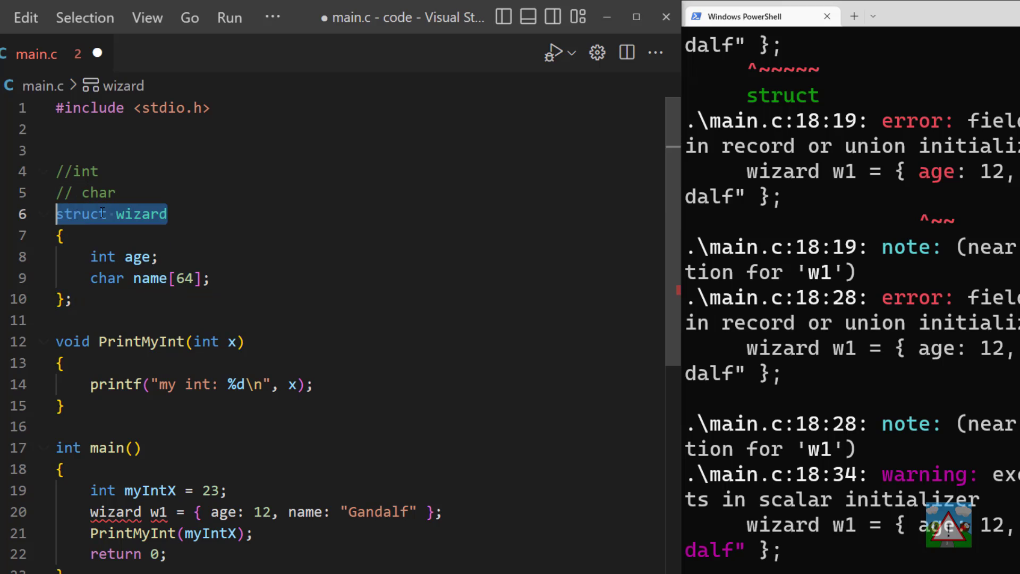
# - Change w1's declaration in main to struct wizard w1
pyautogui.click(115, 513)
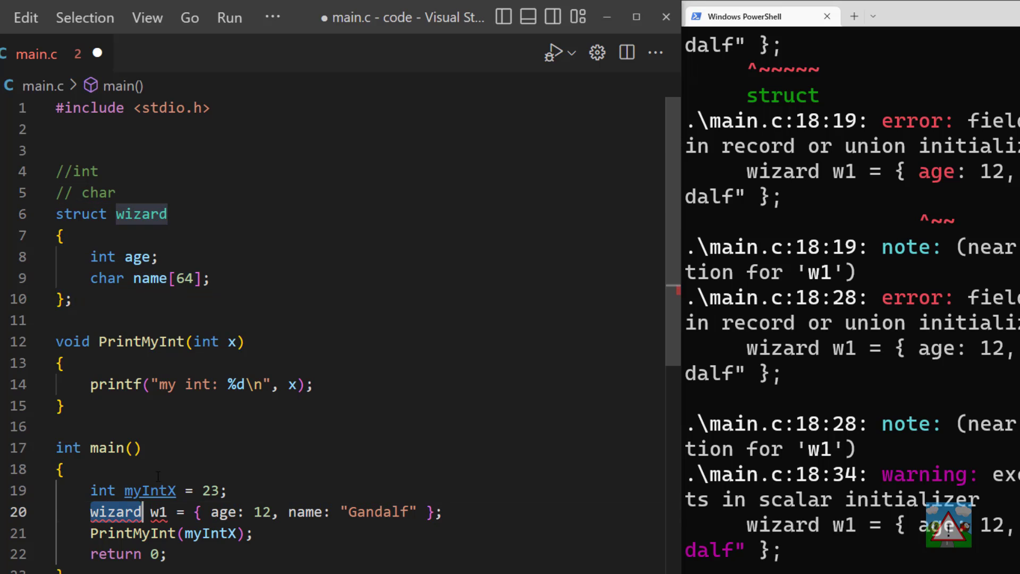
pyautogui.write('struct')
pyautogui.write('gcc .\\main.c -o wiz')
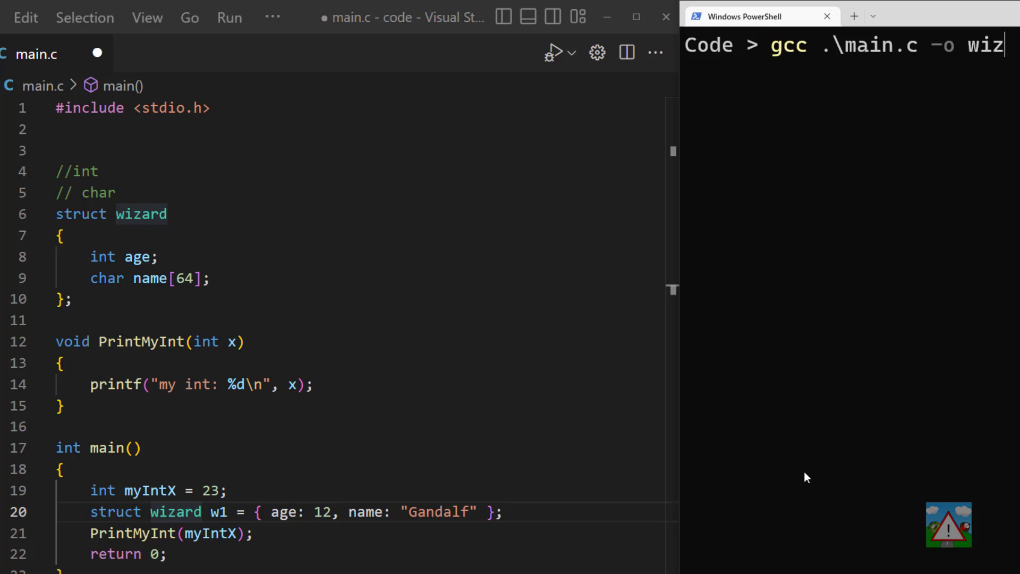
# - Compile main.c into wiz with gcc in PowerShell
pyautogui.press('Return')
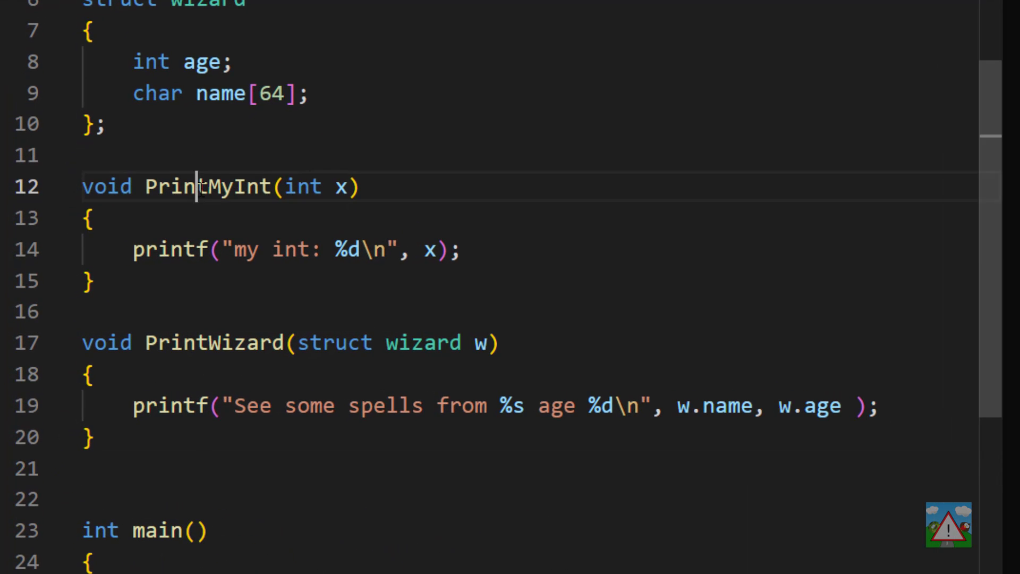
# - Compare PrintMyInt's int x parameter with PrintWizard's struct wizard w parameter
pyautogui.doubleClick(302, 187)
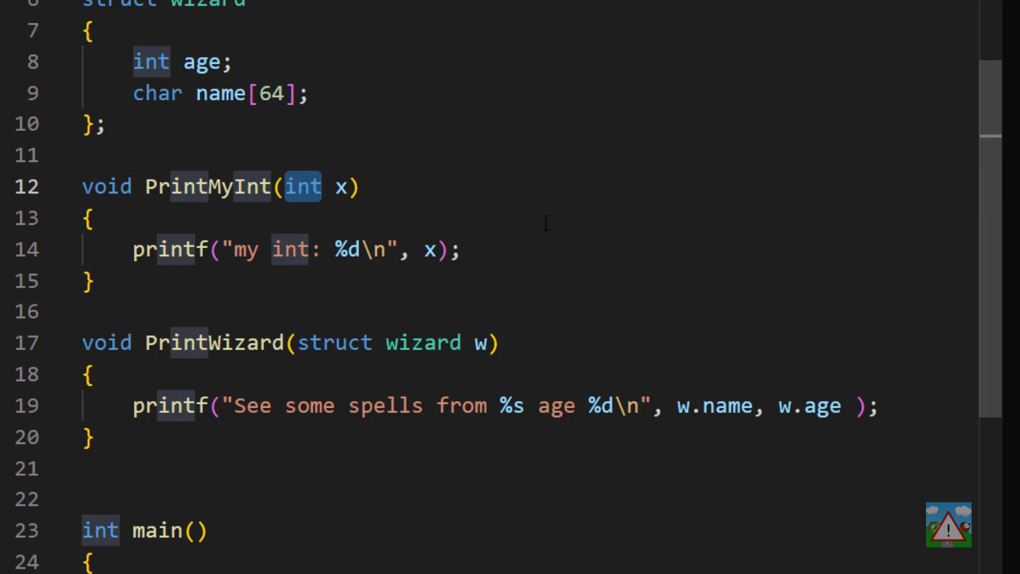
pyautogui.click(334, 187)
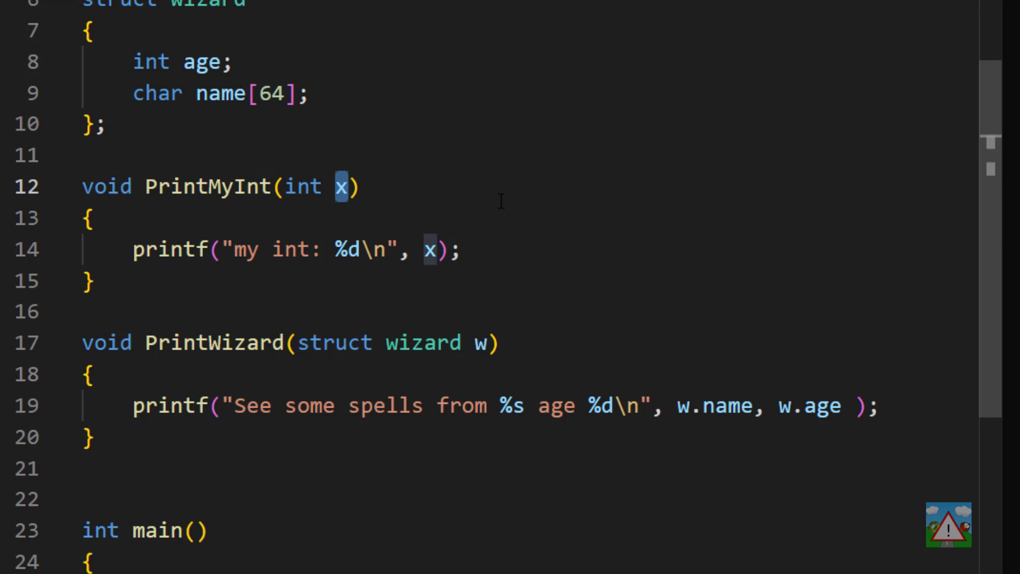
pyautogui.click(296, 343)
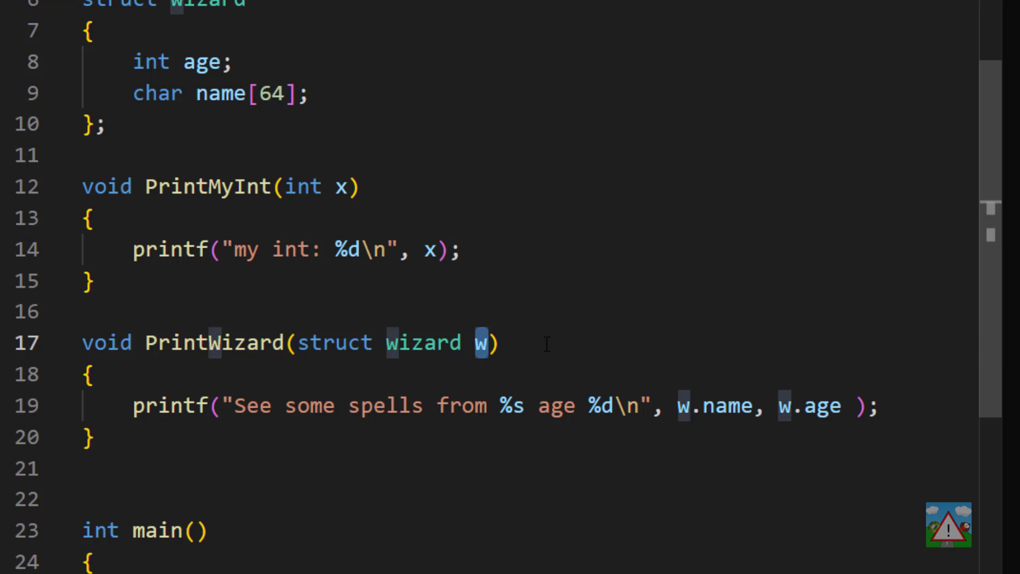
pyautogui.scroll(-3)
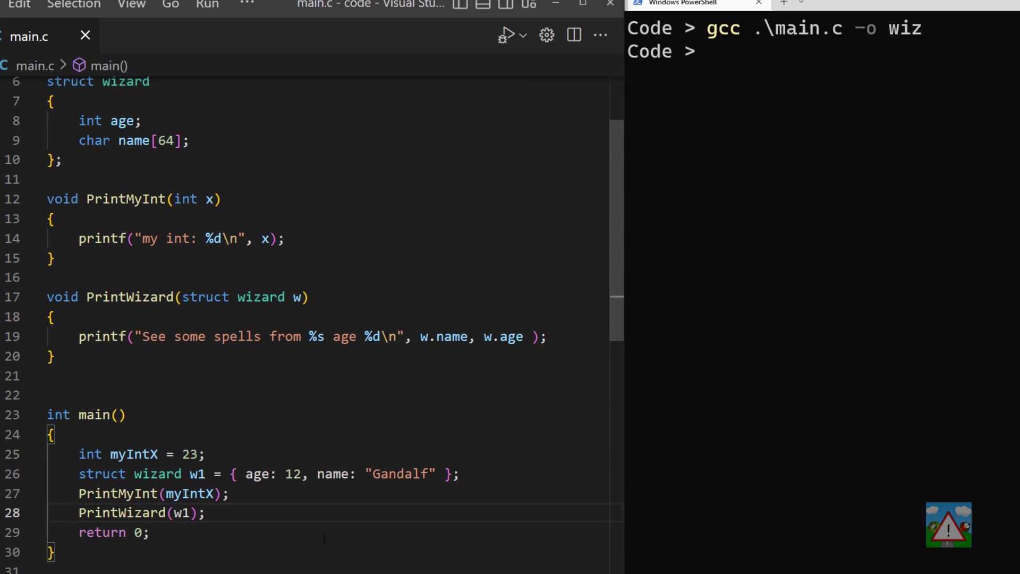
# - Rebuild wiz from main.c and review PrintWizard's struct wizard parameter type
pyautogui.press('Return')
pyautogui.write('.\\wiz.exe')
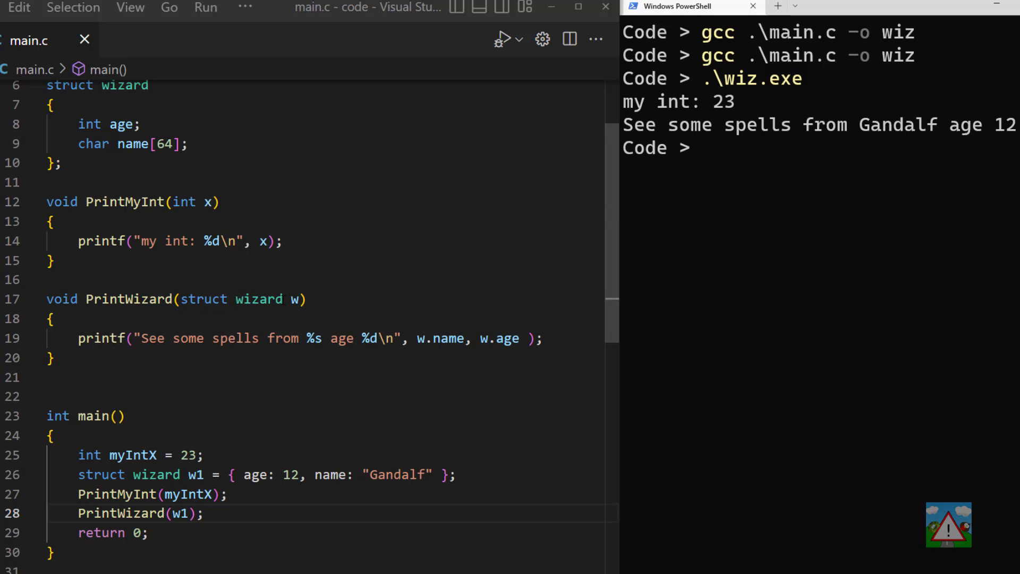
pyautogui.doubleClick(231, 298)
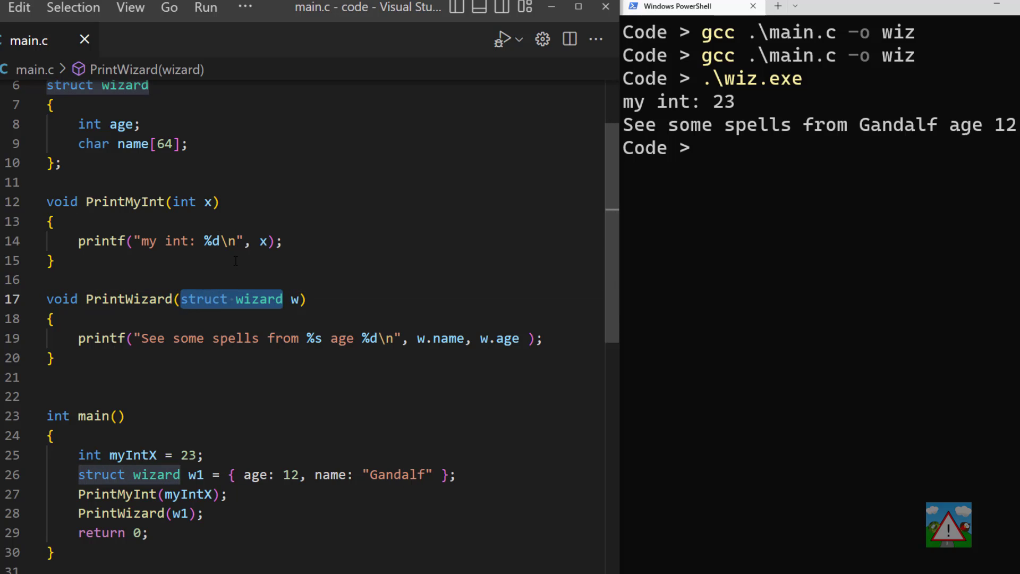
pyautogui.scroll(-3)
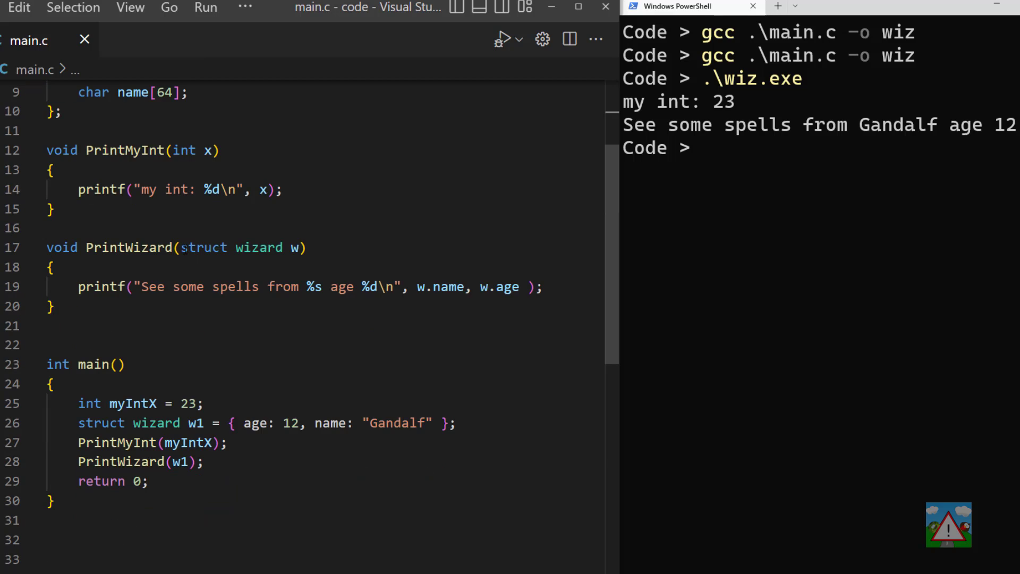
# - Define typedef int MYCOOLINT; on line 3
pyautogui.scroll(3)
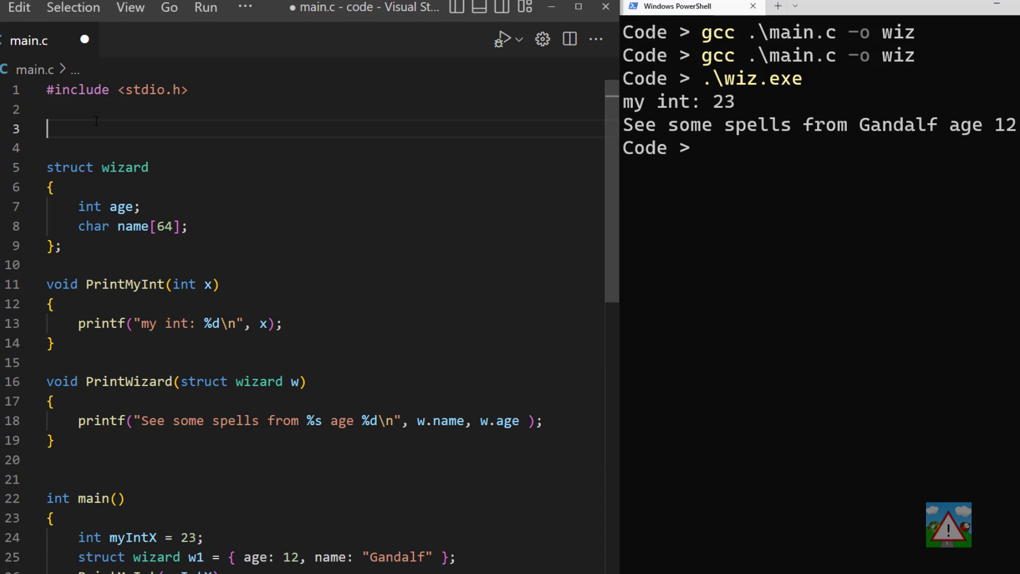
pyautogui.write('typedef')
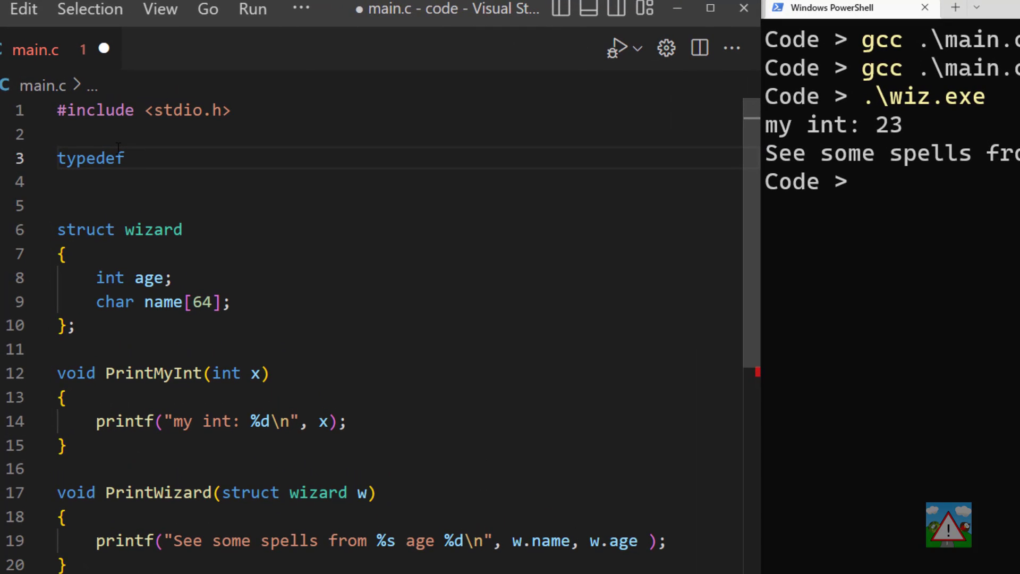
pyautogui.write('int')
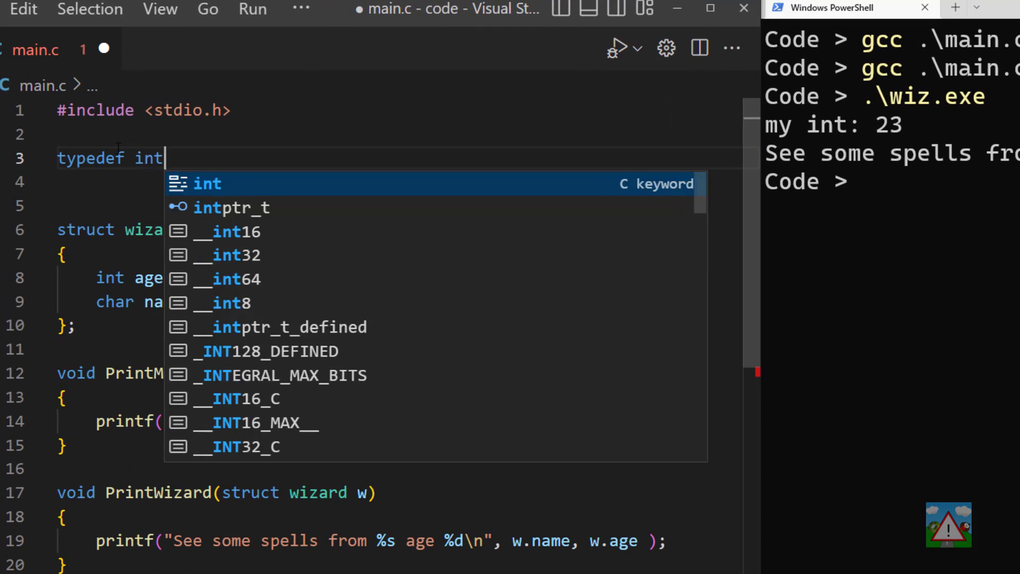
pyautogui.press('Escape')
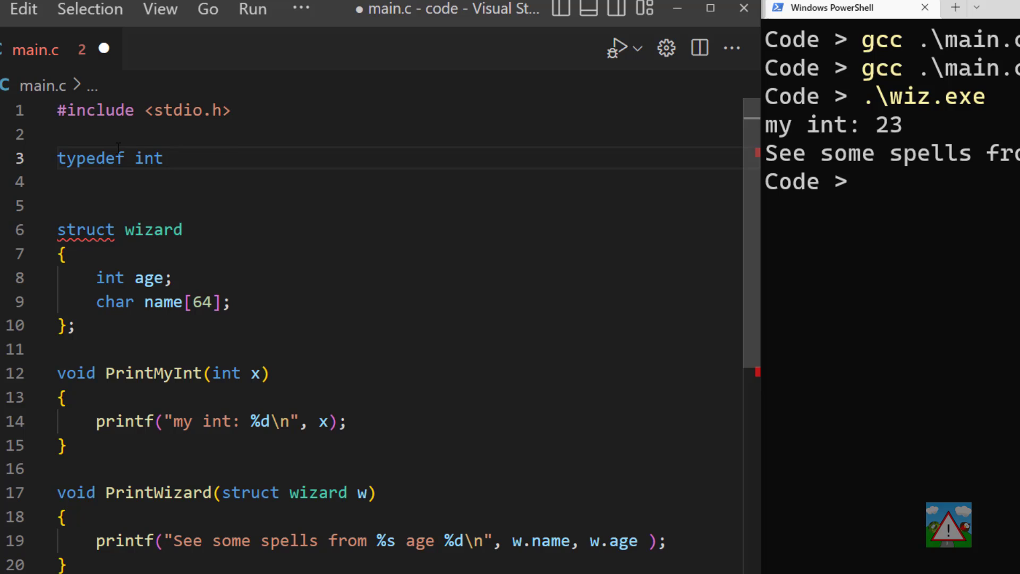
pyautogui.write('MYCOO')
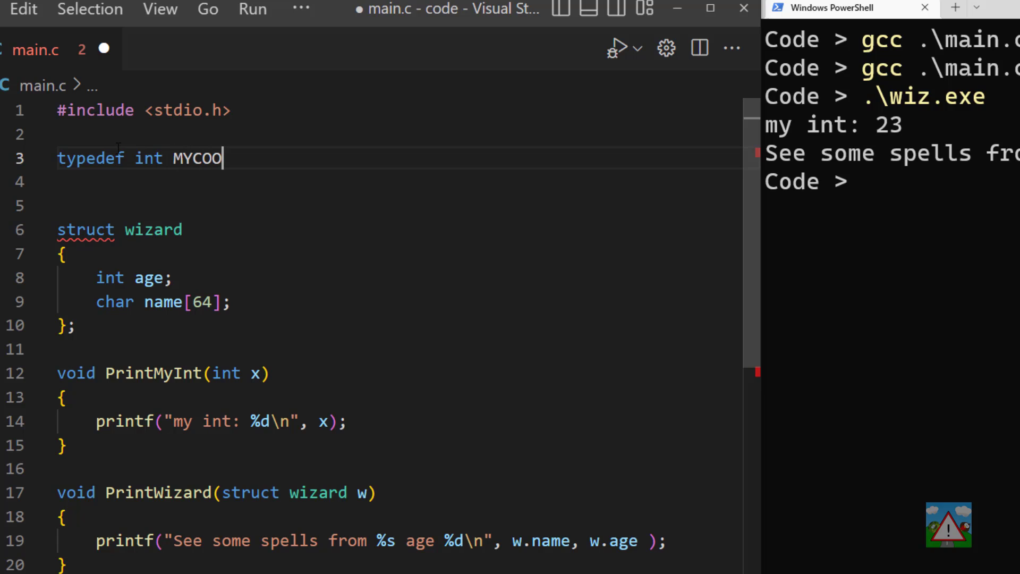
pyautogui.write('LINT;')
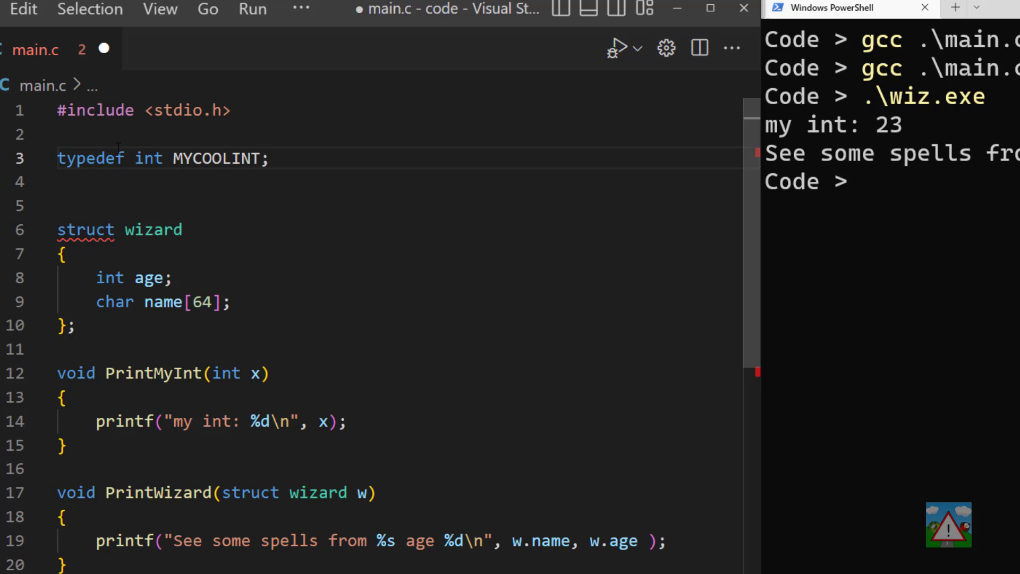
pyautogui.doubleClick(215, 159)
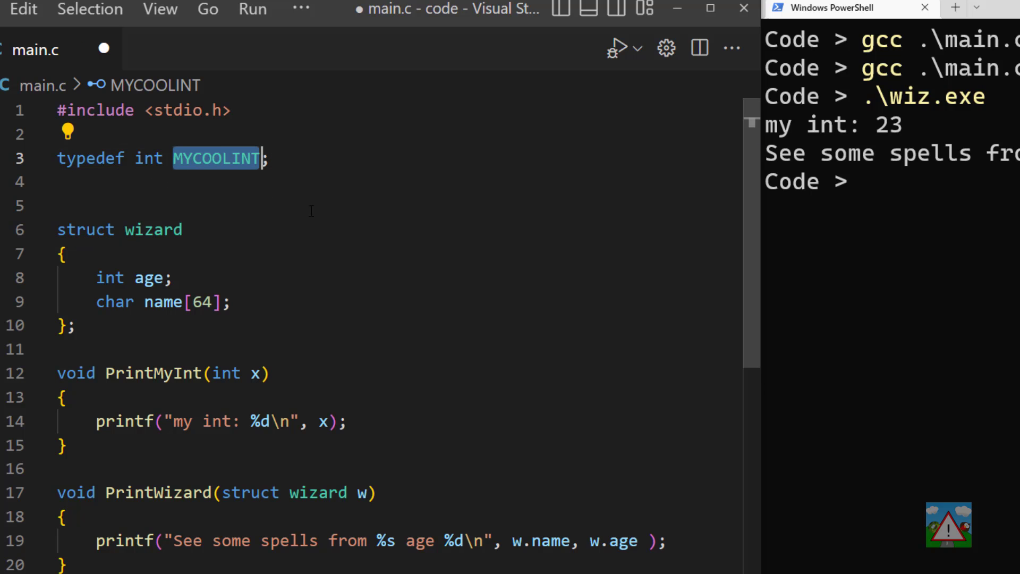
# - Declare myIntX with MYCOOLINT instead of int and check its type
pyautogui.scroll(-3)
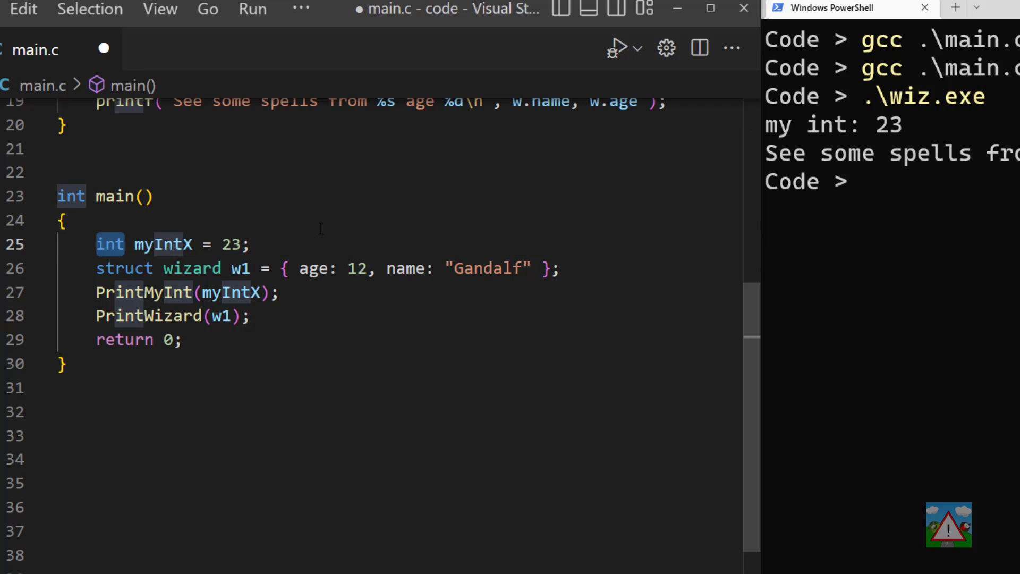
pyautogui.write('MYCOOLINT')
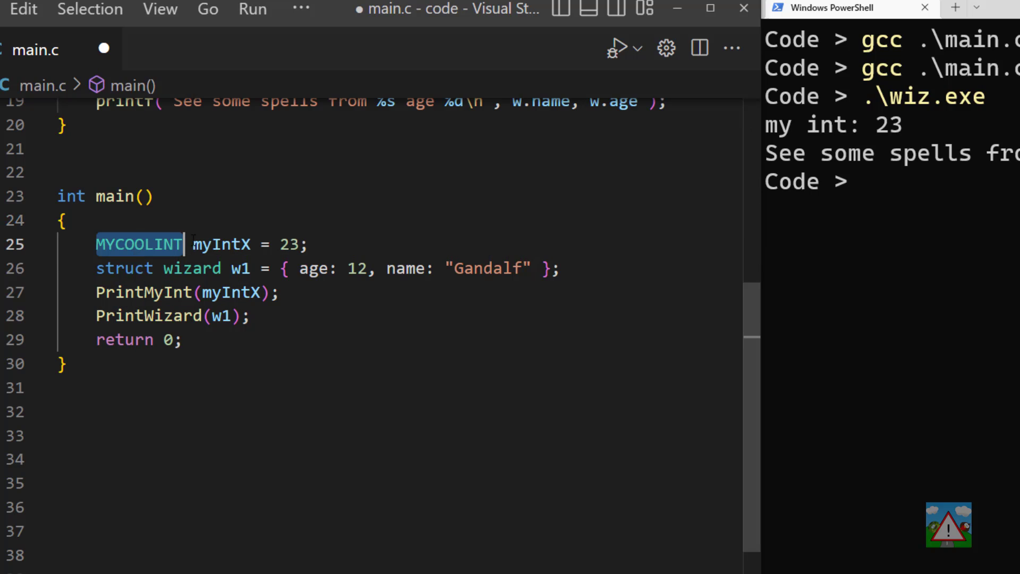
pyautogui.doubleClick(222, 244)
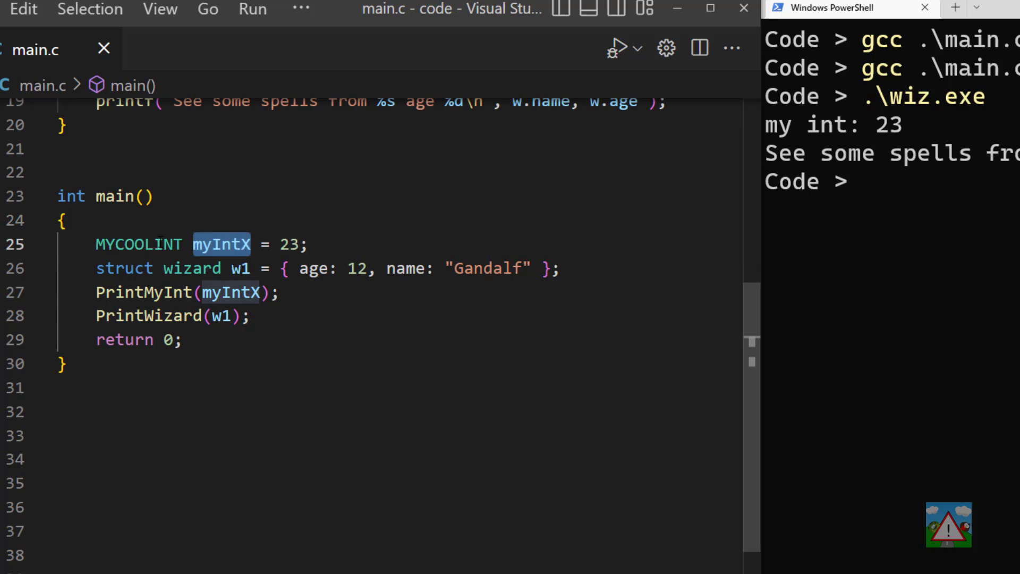
pyautogui.moveTo(138, 245)
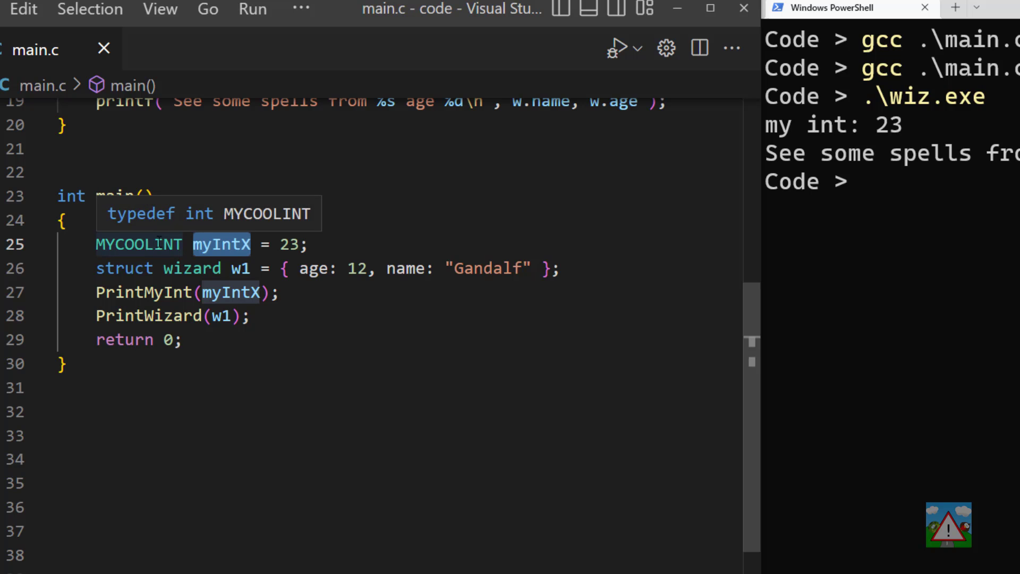
pyautogui.scroll(3)
pyautogui.write('gcc .\\main.c')
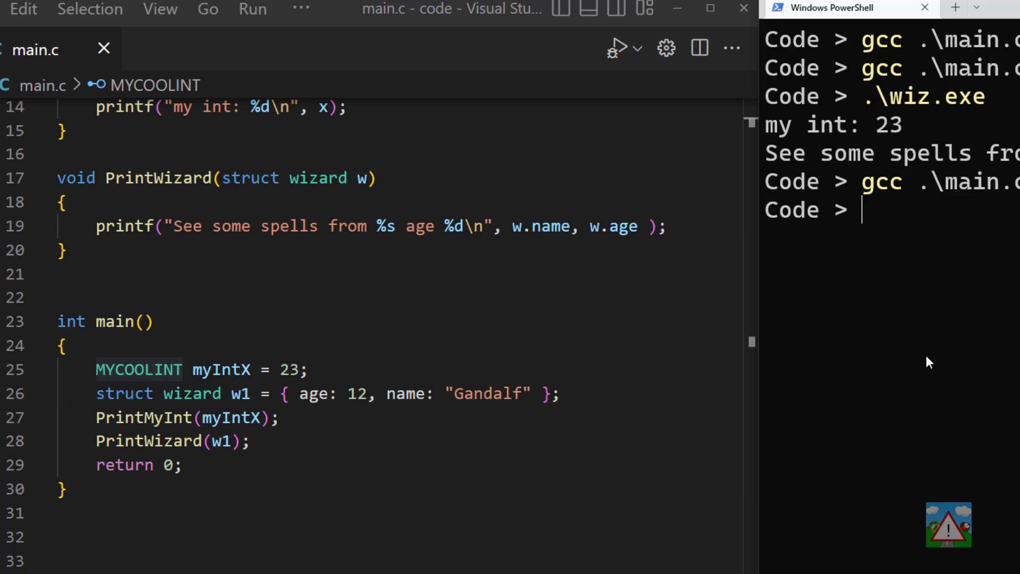
# - Run the rebuilt wiz.exe, still printing my int: 23, and add blank lines below the wizard struct
pyautogui.press('Return')
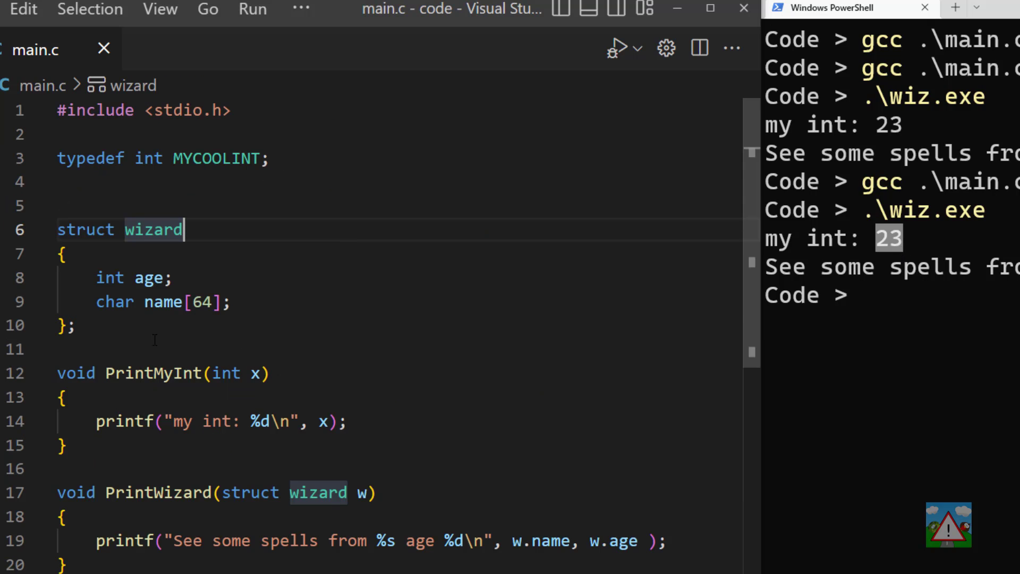
pyautogui.press('enter')
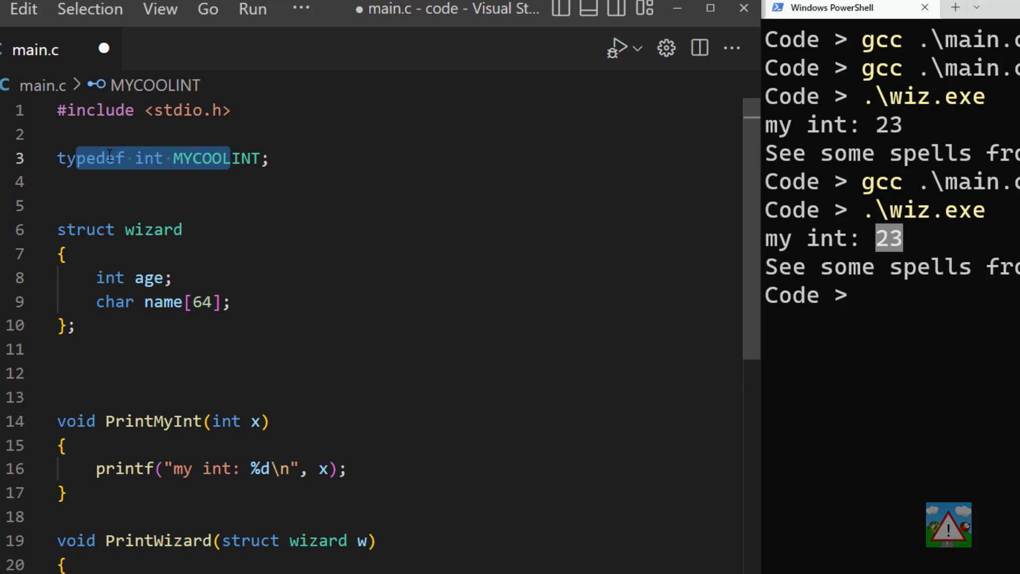
# - Add typedef struct wizard s_wizard; below the wizard struct
pyautogui.doubleClick(149, 158)
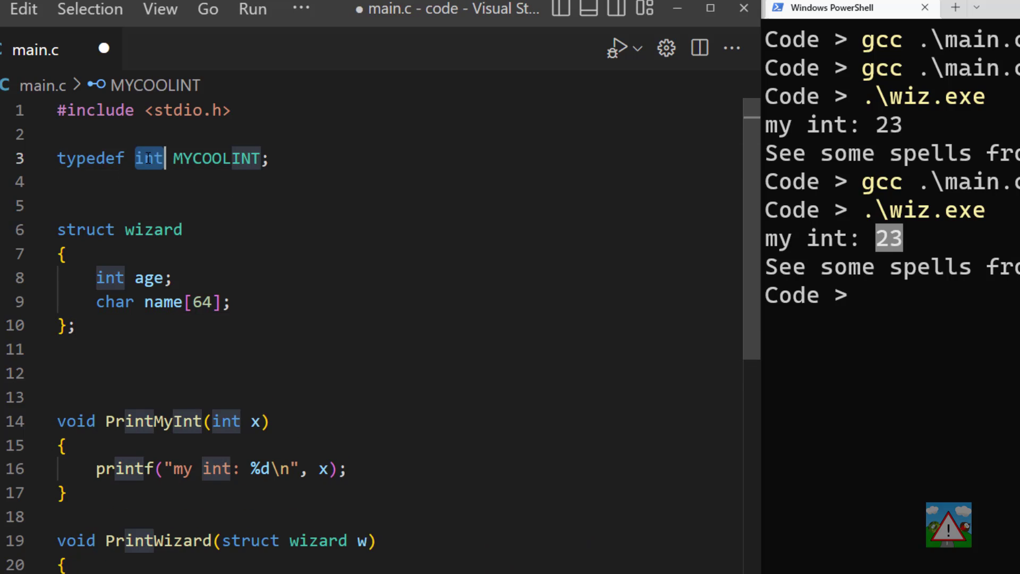
pyautogui.click(74, 326)
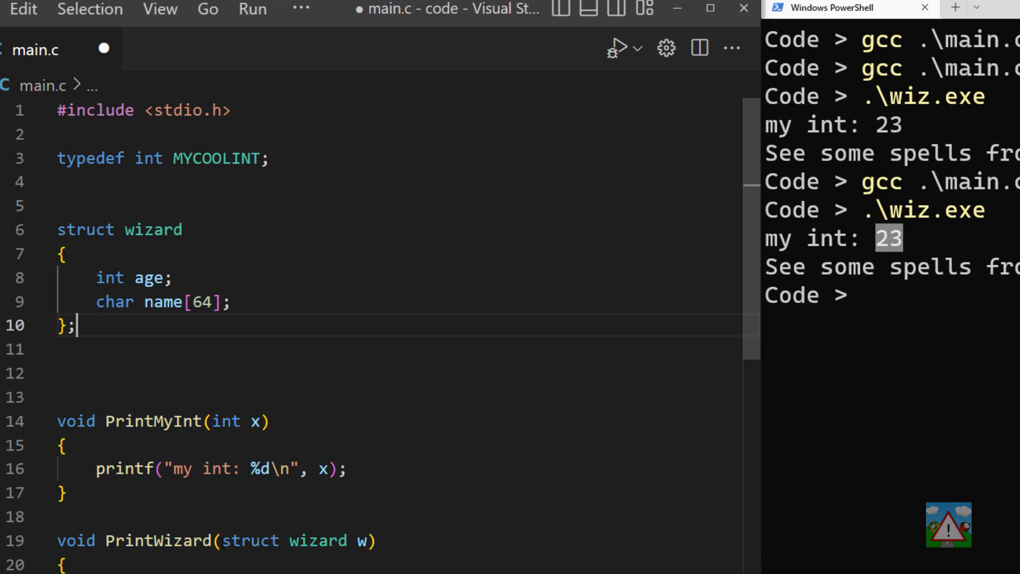
pyautogui.doubleClick(215, 157)
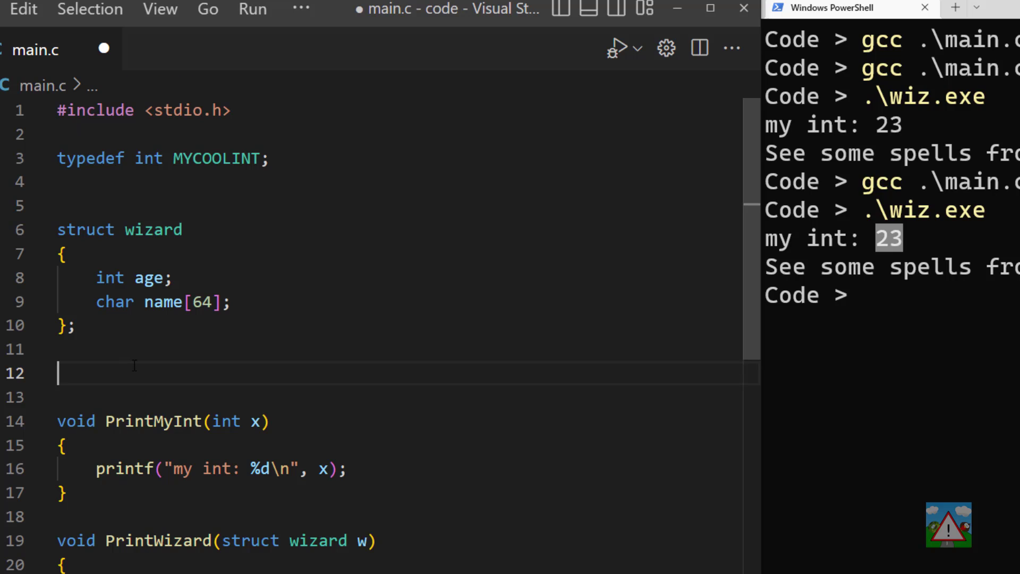
pyautogui.write('typedef')
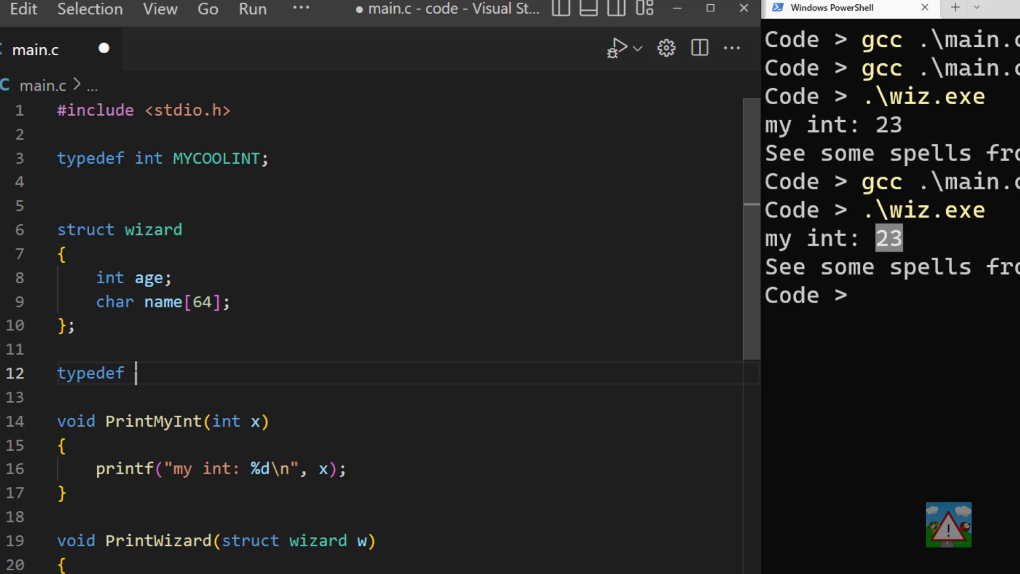
pyautogui.write('struct wizard s')
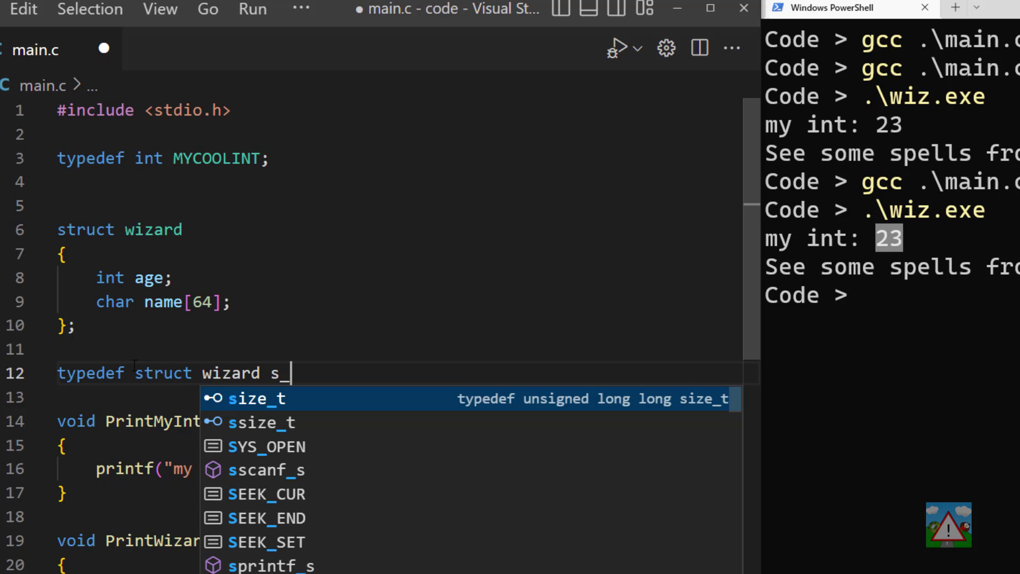
pyautogui.write('_wizard;')
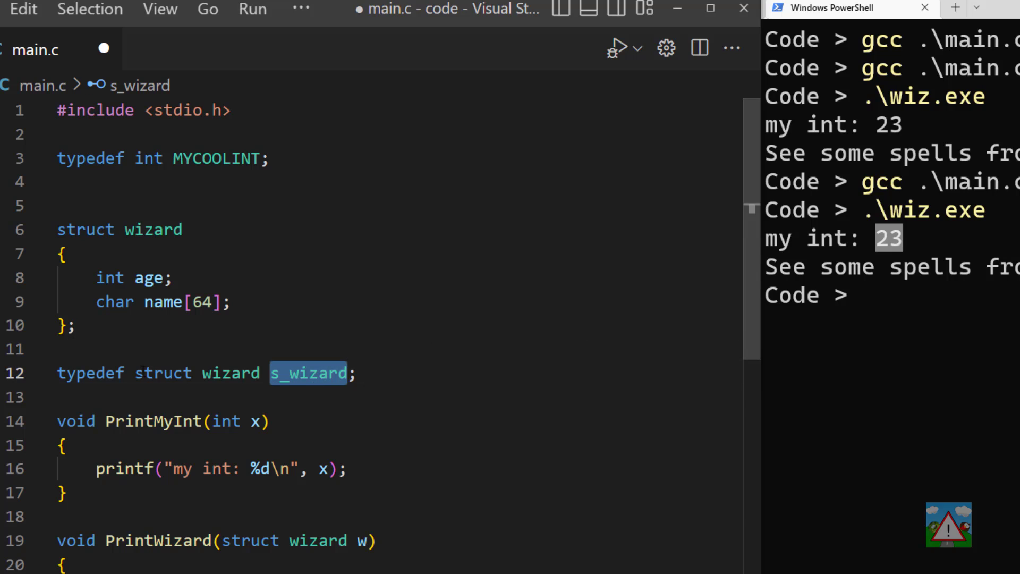
# - Select the old struct wizard type in PrintWizard to replace it with s_wizard
pyautogui.click(233, 302)
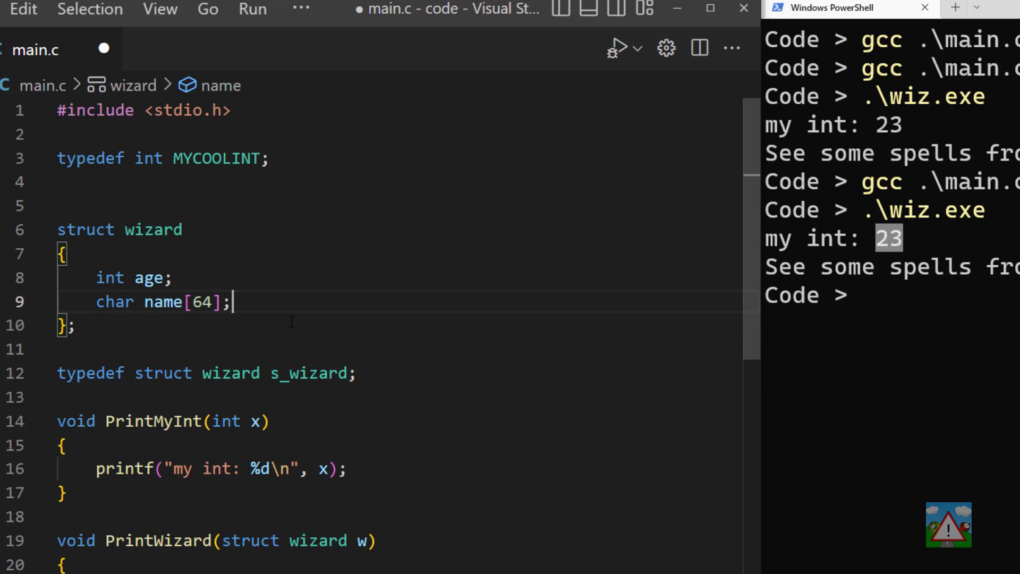
pyautogui.doubleClick(309, 184)
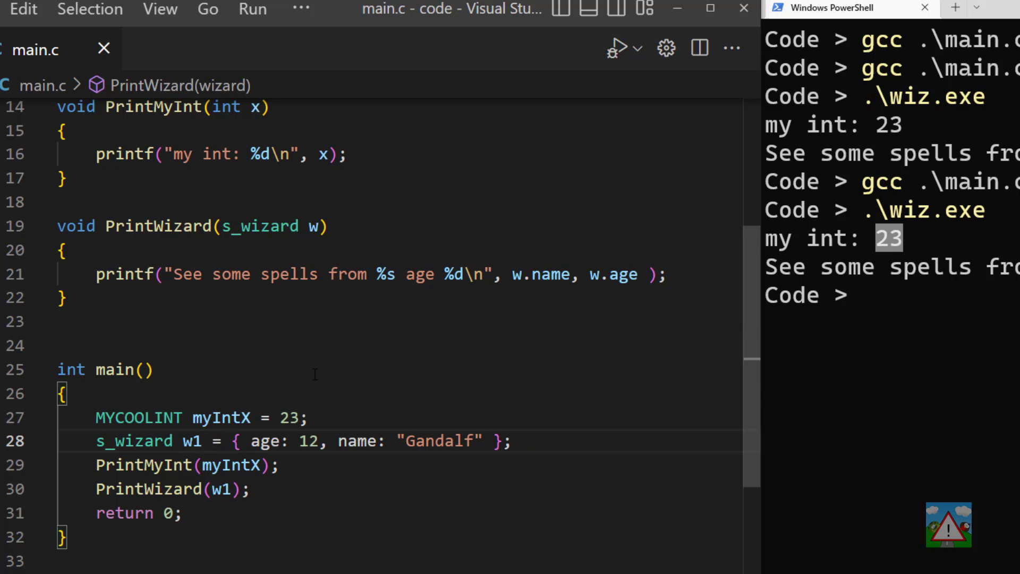
pyautogui.scroll(3)
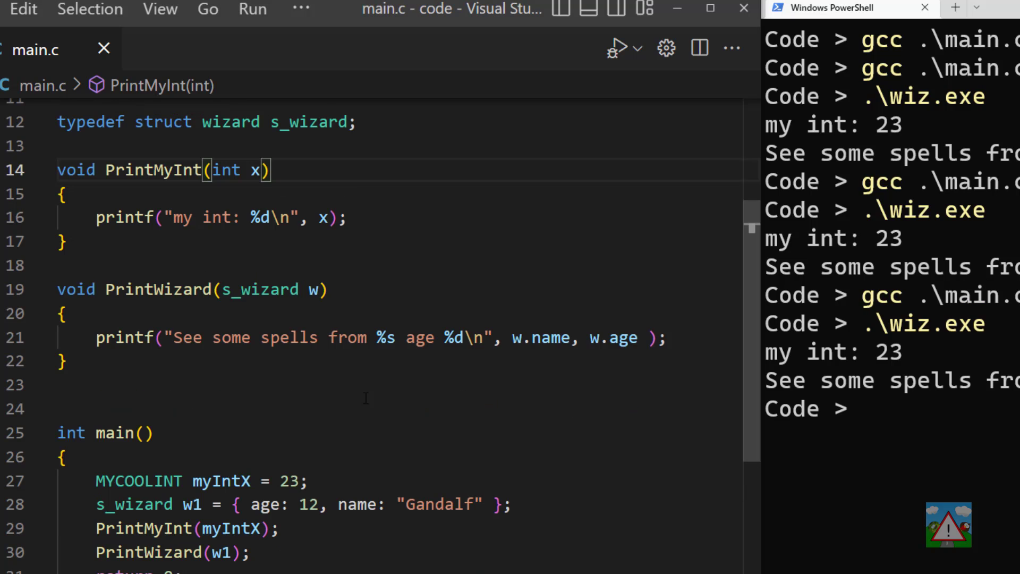
pyautogui.scroll(3)
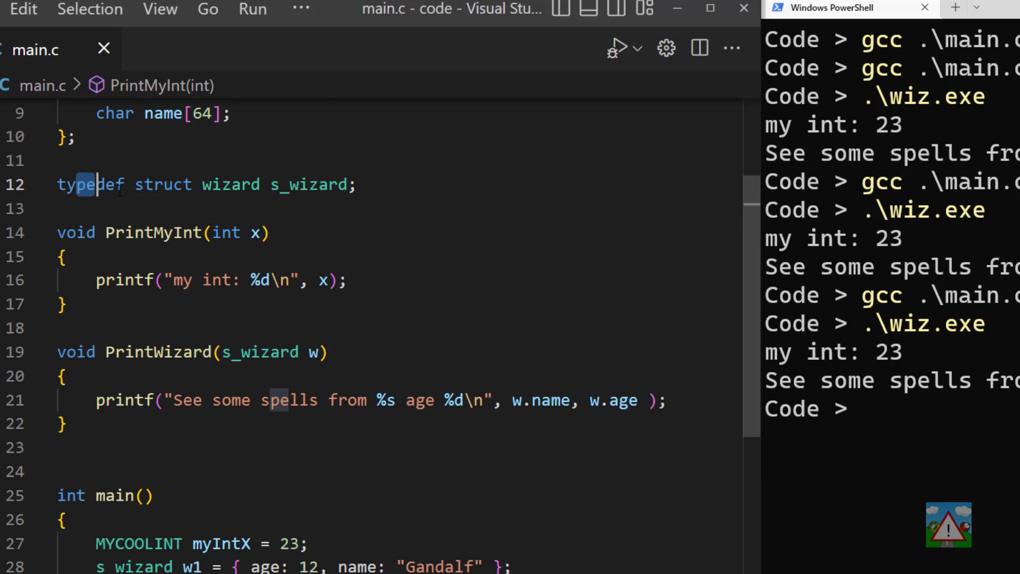
pyautogui.doubleClick(310, 184)
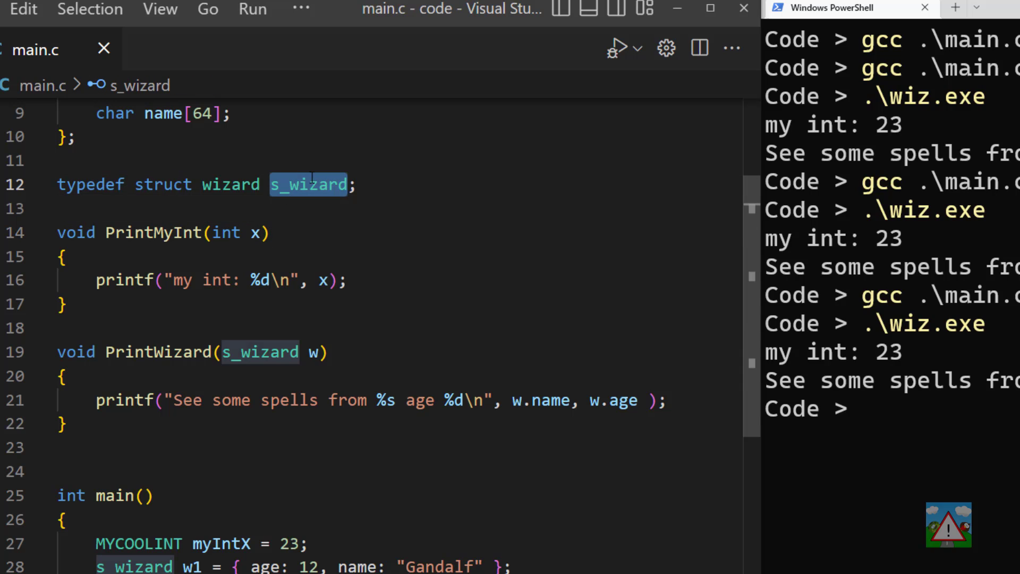
pyautogui.scroll(3)
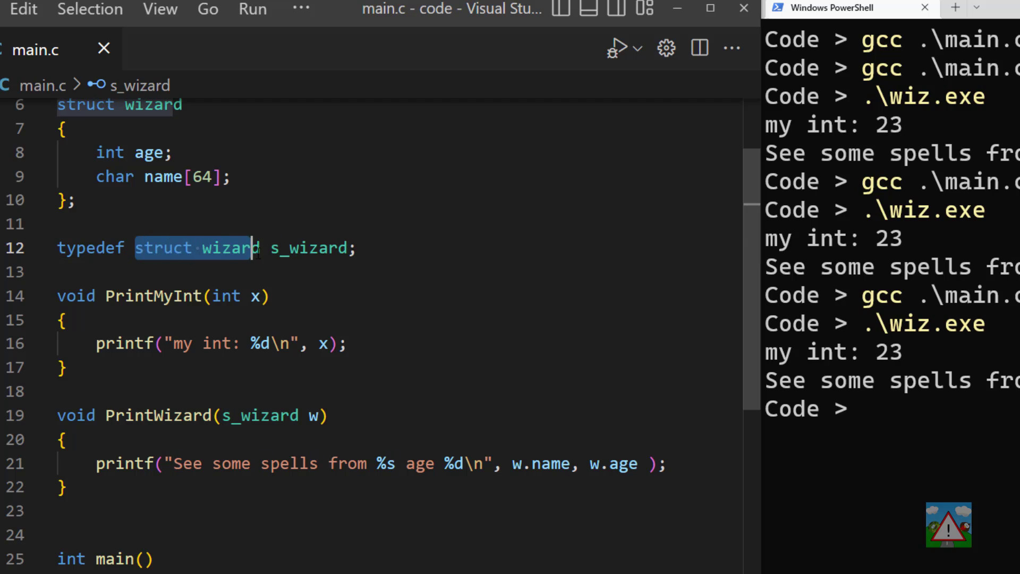
pyautogui.scroll(3)
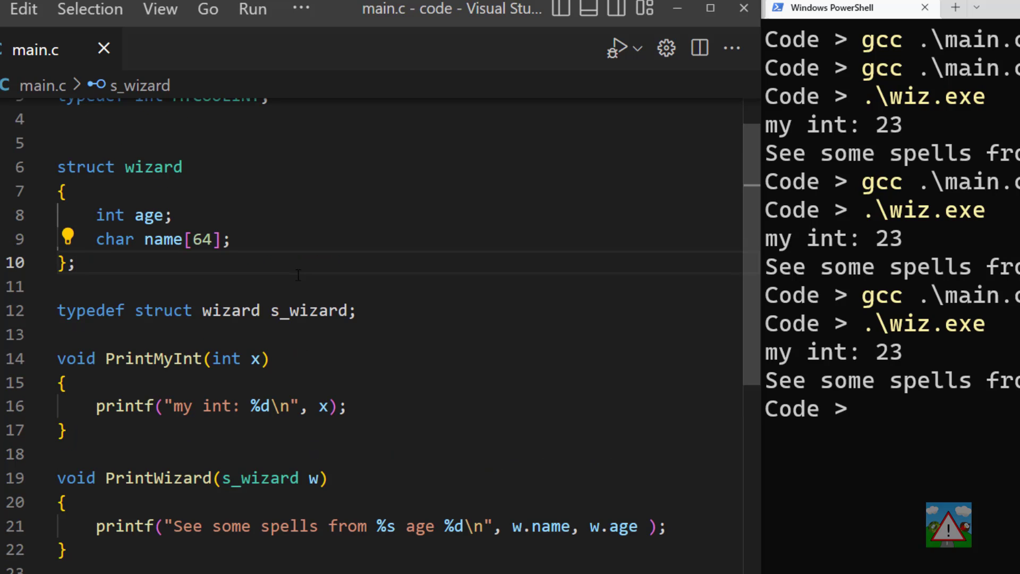
# - Make the struct a typedef named s_wizard and comment out the old typedef line with '//'
pyautogui.doubleClick(89, 310)
pyautogui.write('s_wizard')
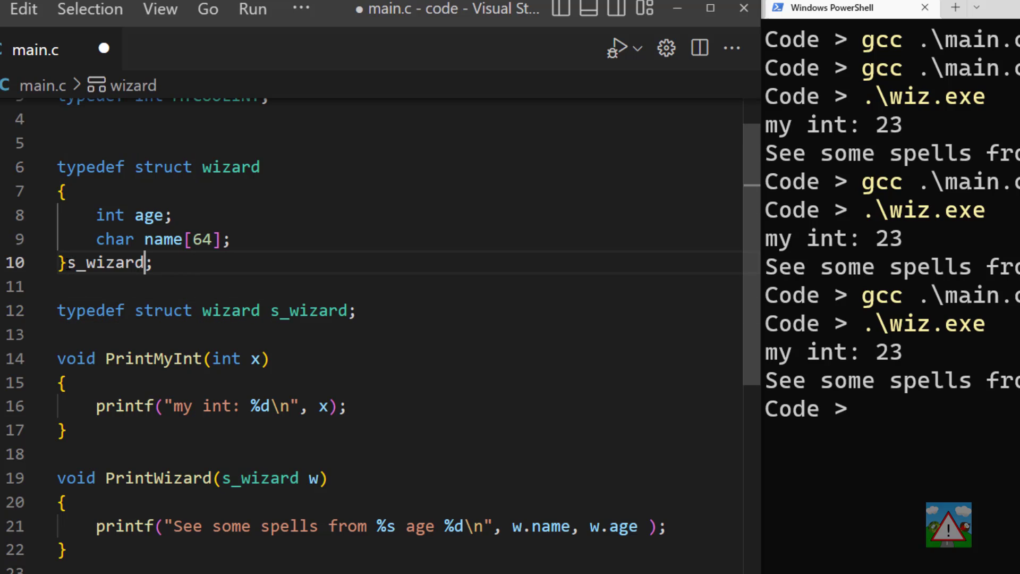
pyautogui.doubleClick(113, 262)
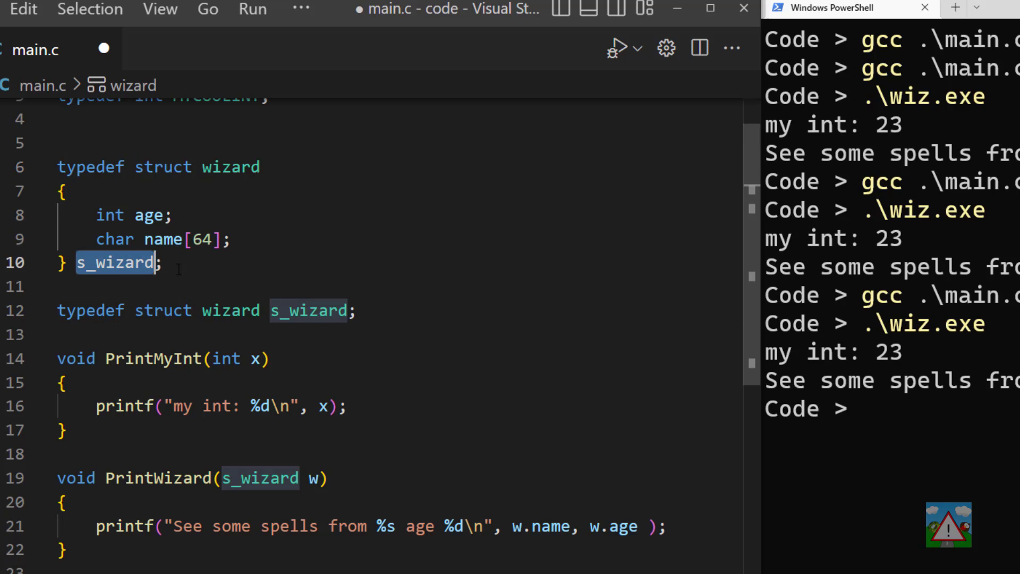
pyautogui.click(114, 262)
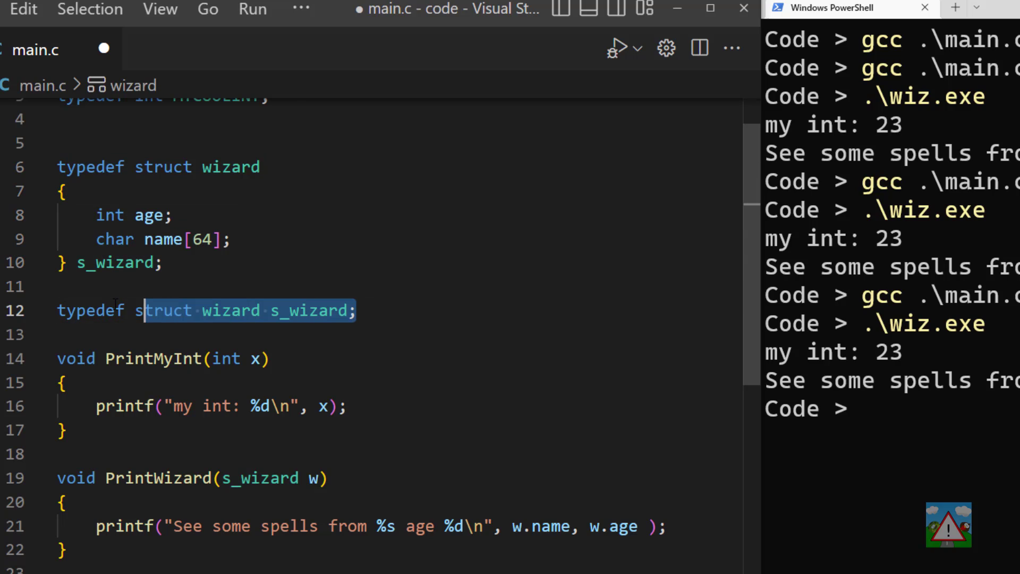
pyautogui.write('/')
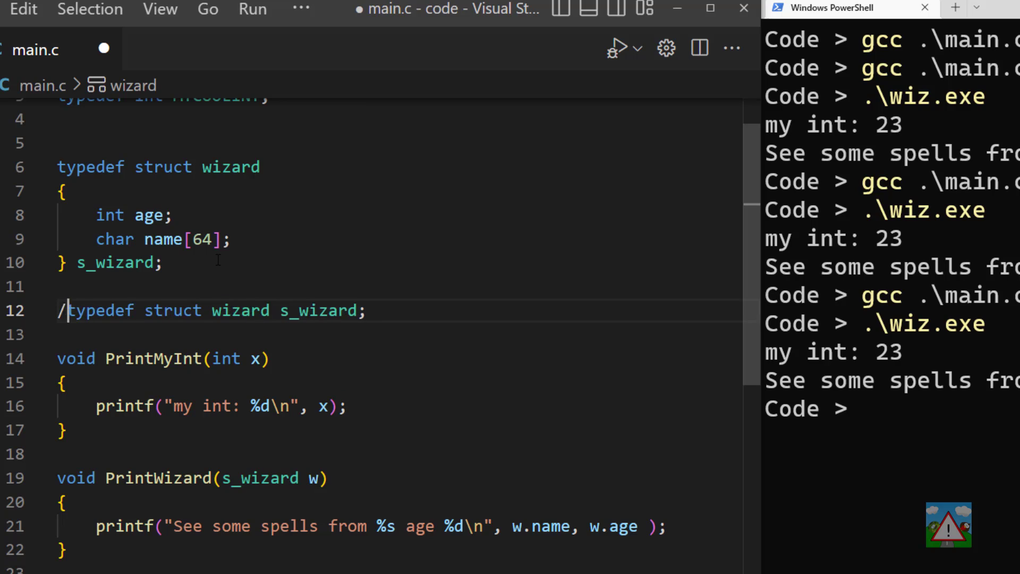
pyautogui.write('/')
pyautogui.click(891, 410)
pyautogui.write('.\\wiz.exe')
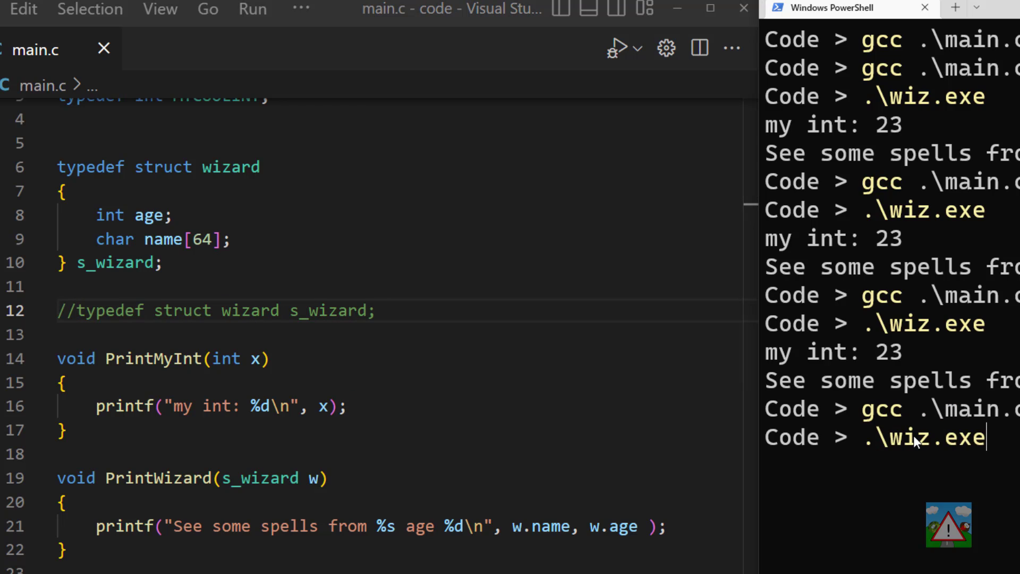
# - Rebuild with gcc and run wiz.exe in PowerShell, confirming both lines still print
pyautogui.press('Return')
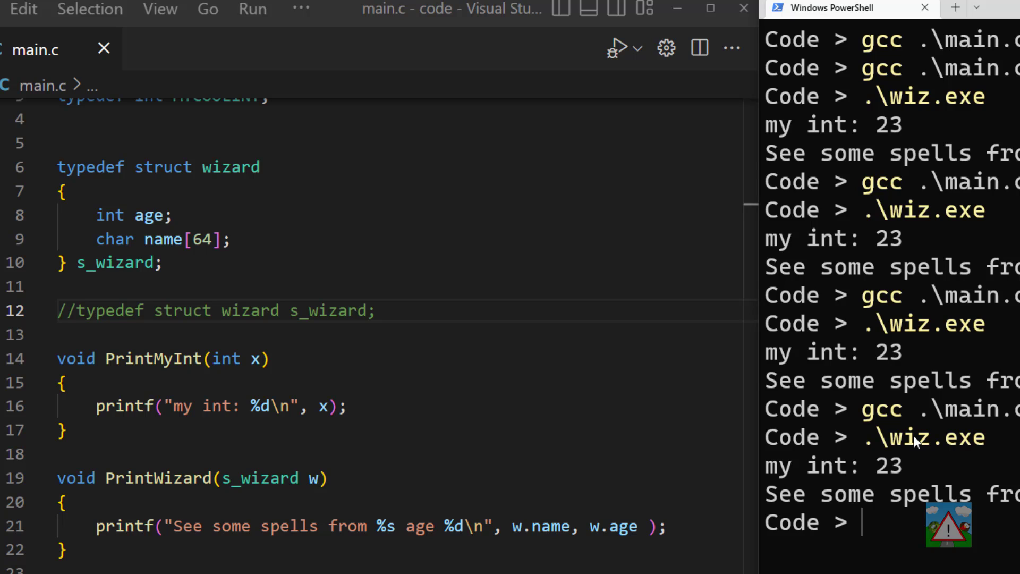
pyautogui.doubleClick(224, 310)
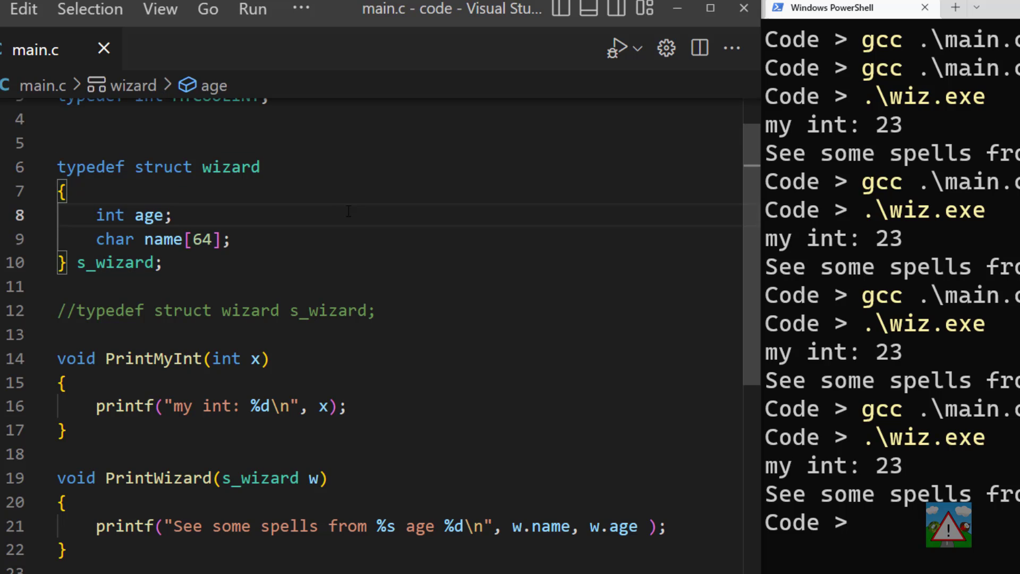
pyautogui.doubleClick(114, 262)
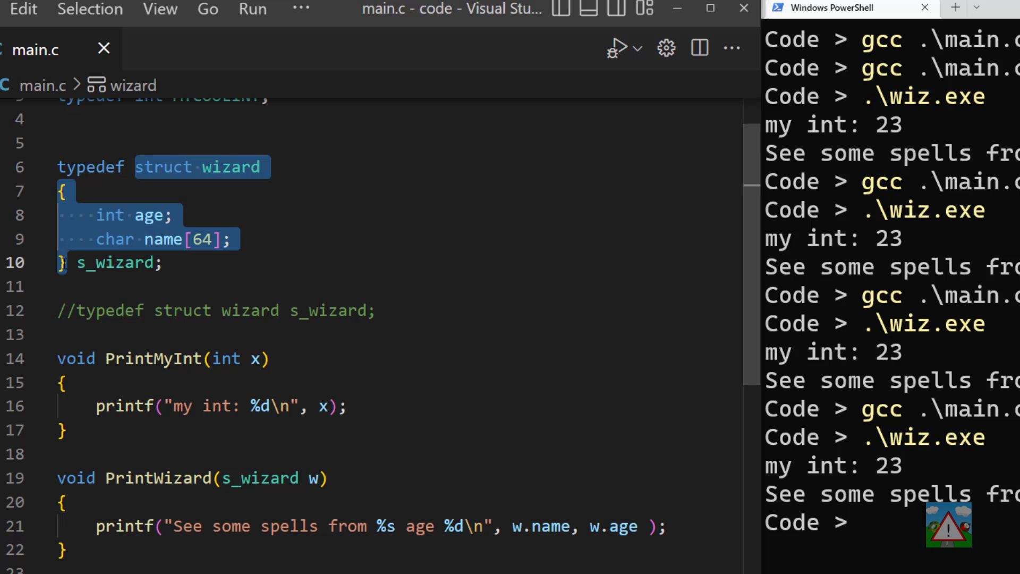
pyautogui.click(165, 262)
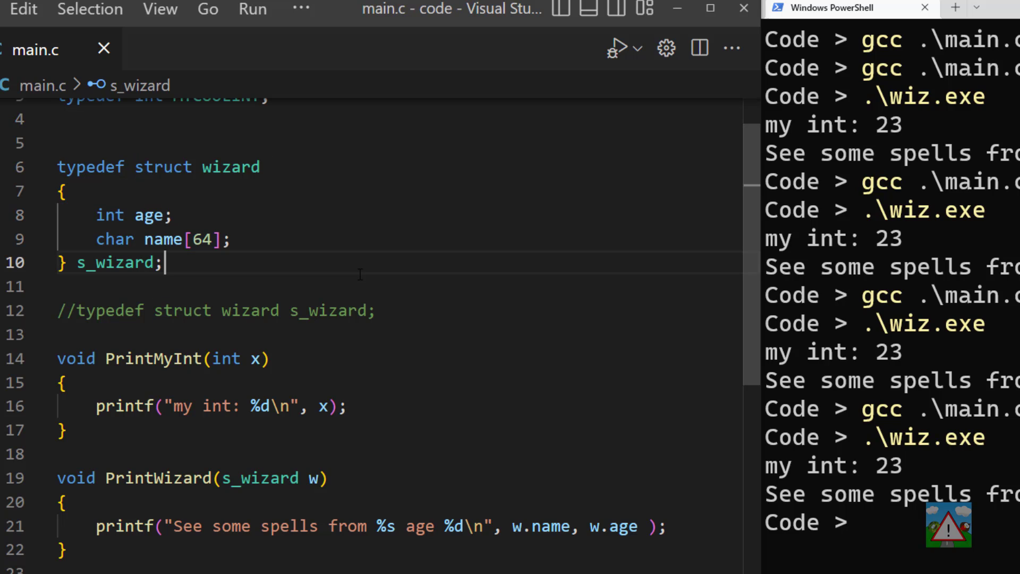
pyautogui.moveTo(330, 267)
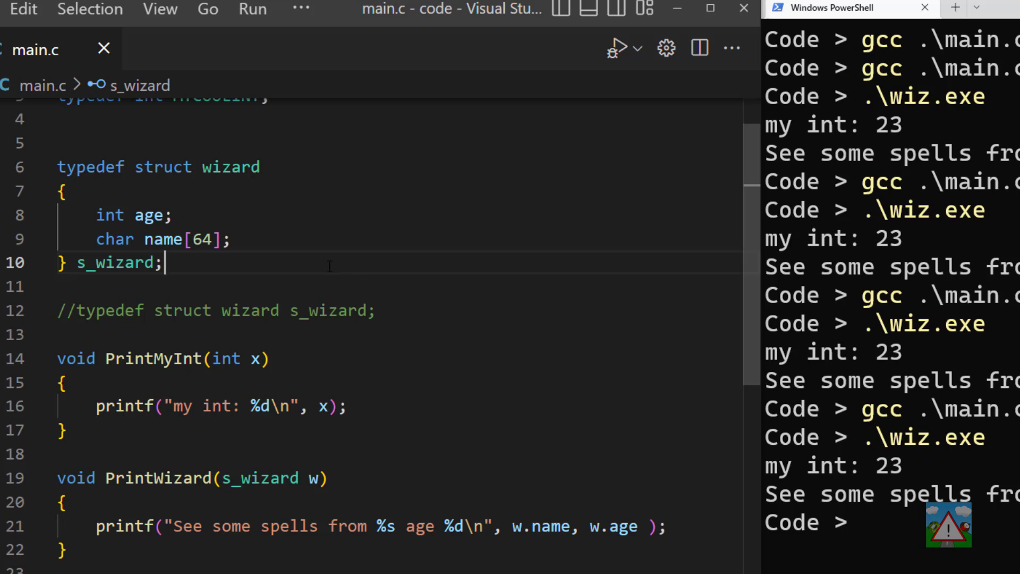
pyautogui.moveTo(352, 249)
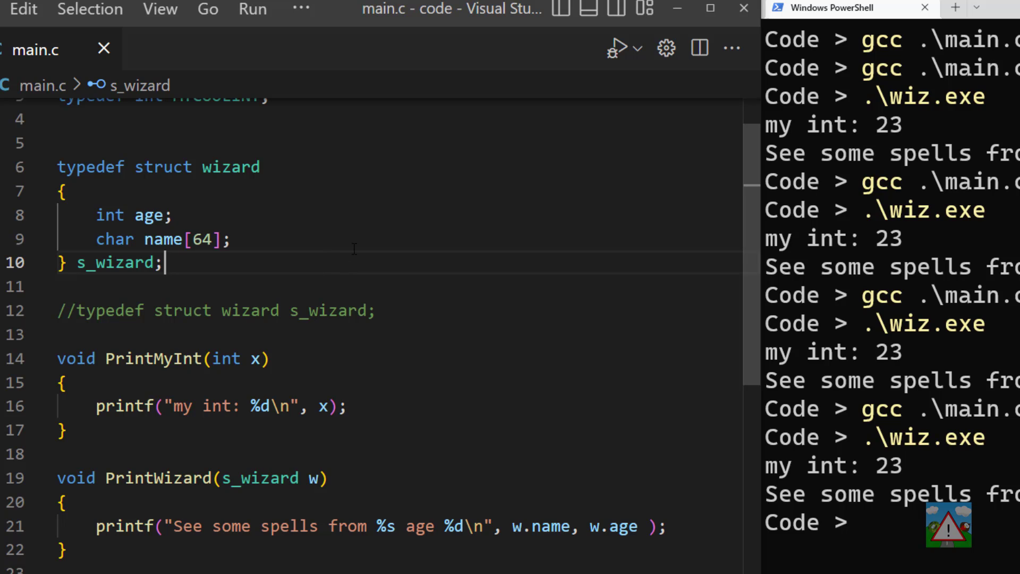
# - Delete the wizard tag so s_wizard is an anonymous struct typedef, then rerun wiz.exe with the same output
pyautogui.doubleClick(231, 166)
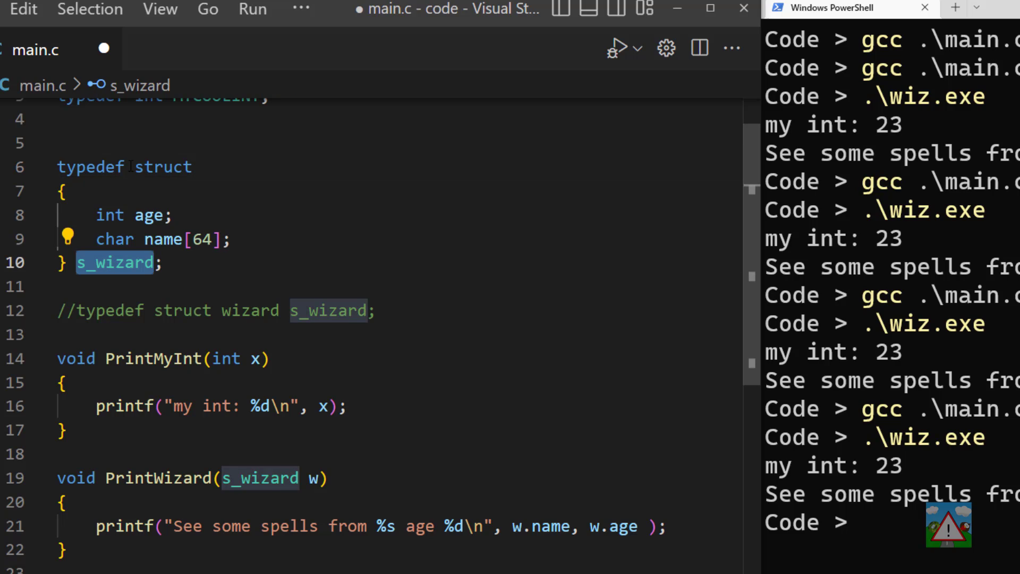
pyautogui.doubleClick(149, 214)
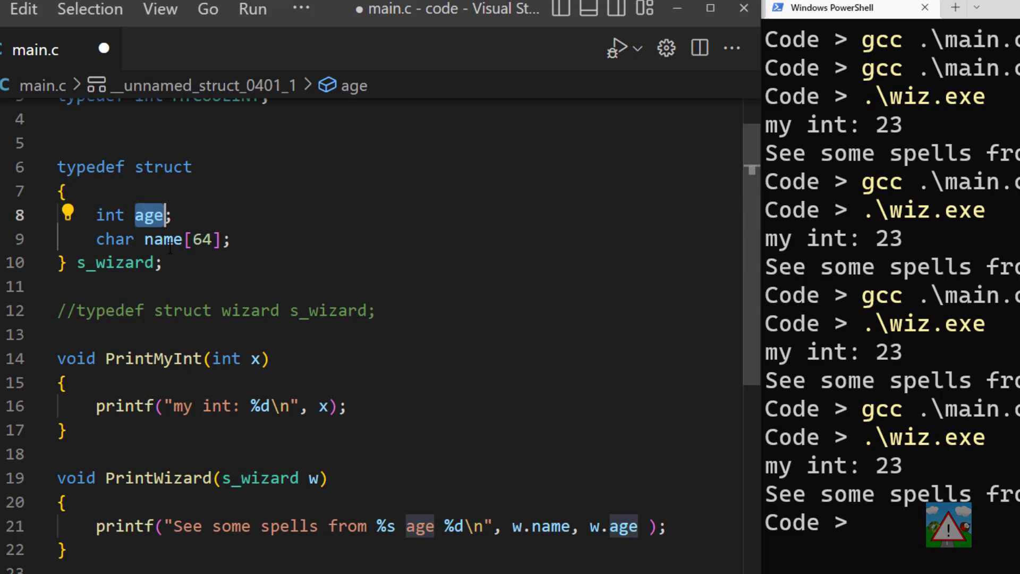
pyautogui.click(117, 263)
pyautogui.write('.\\wiz.exe')
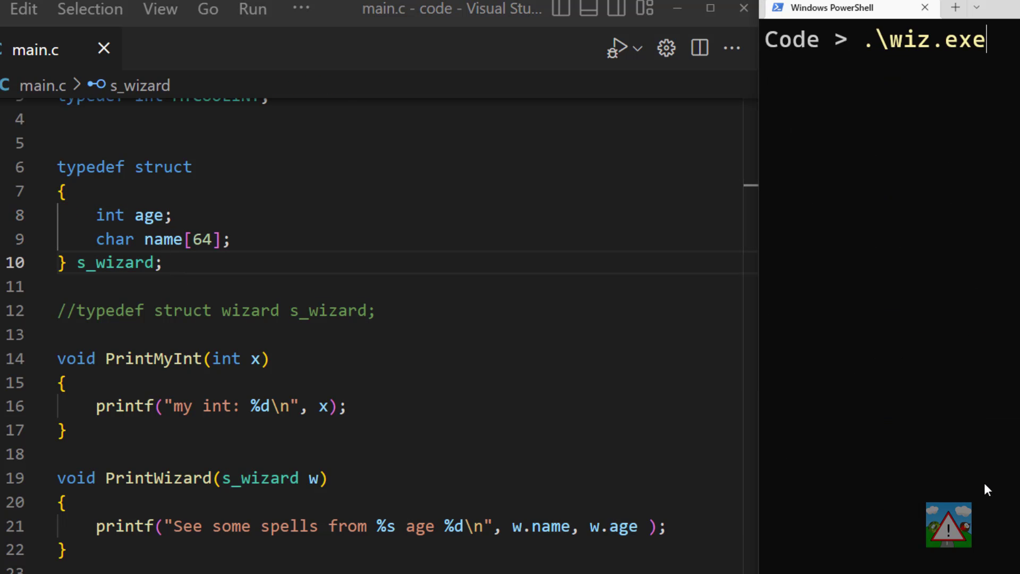
pyautogui.press('Return')
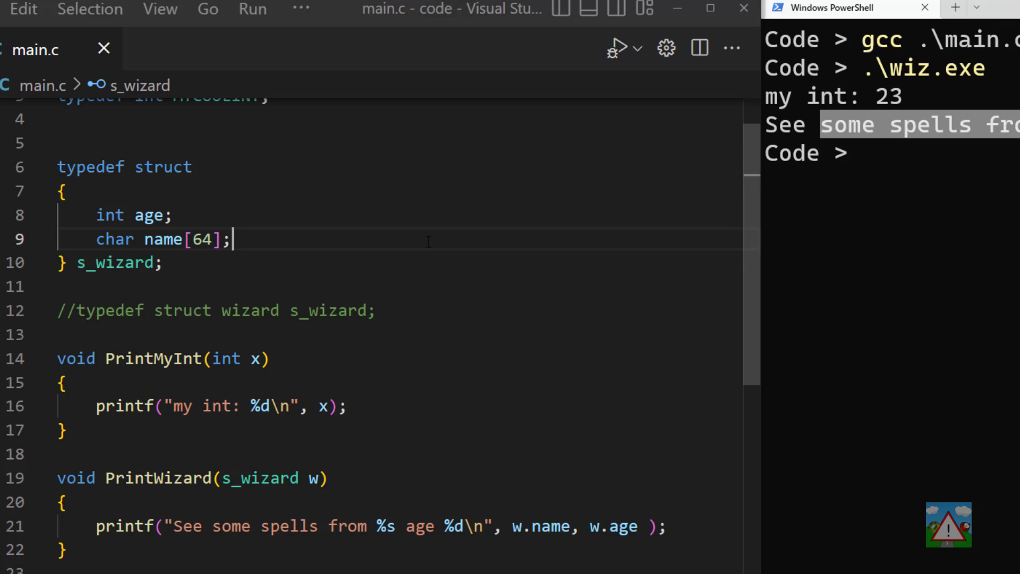
pyautogui.scroll(3)
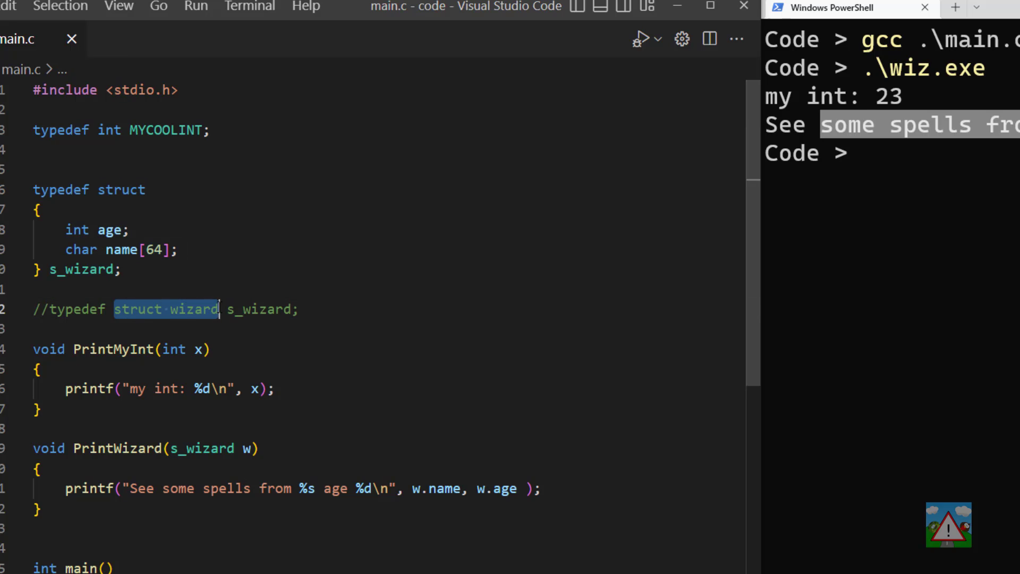
pyautogui.click(274, 285)
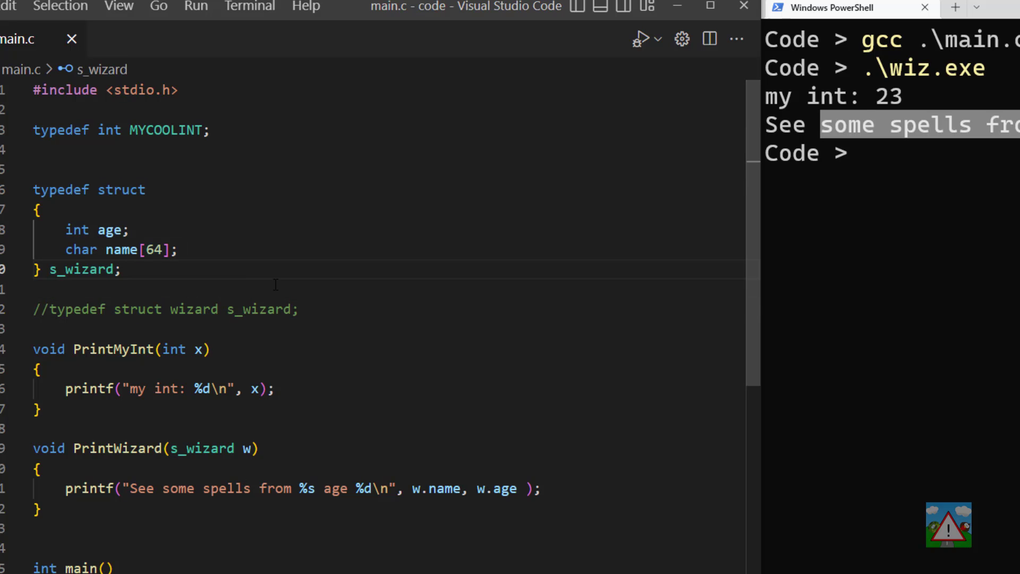